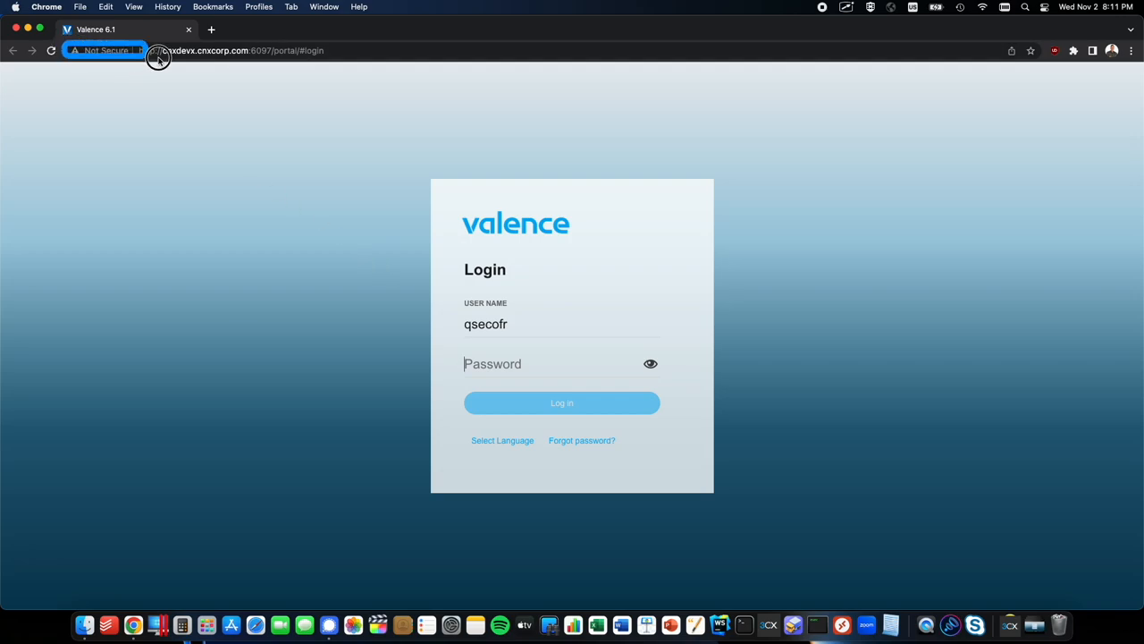
# - Enter the password in the Password field on the Valence login form
pyautogui.click(206, 50)
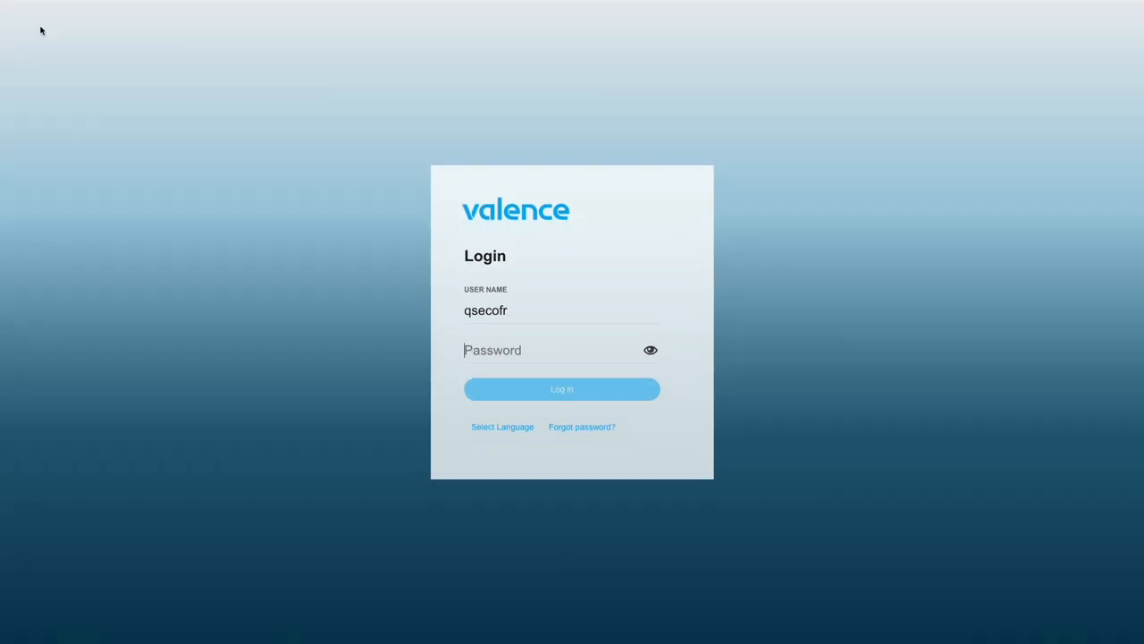
pyautogui.moveTo(359, 217)
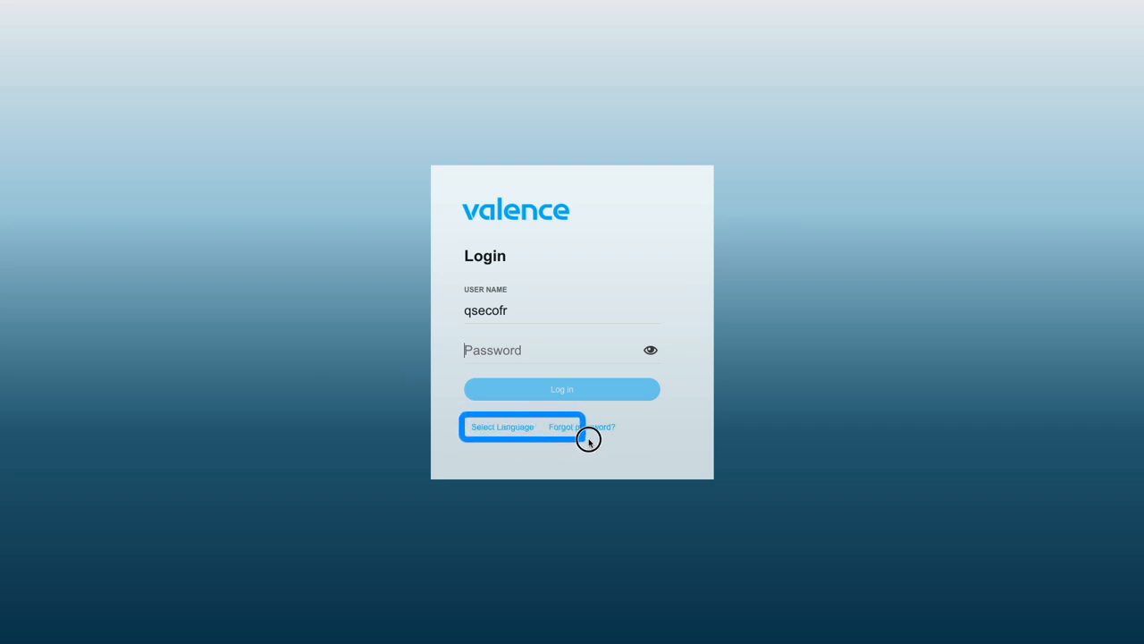
pyautogui.moveTo(638, 444)
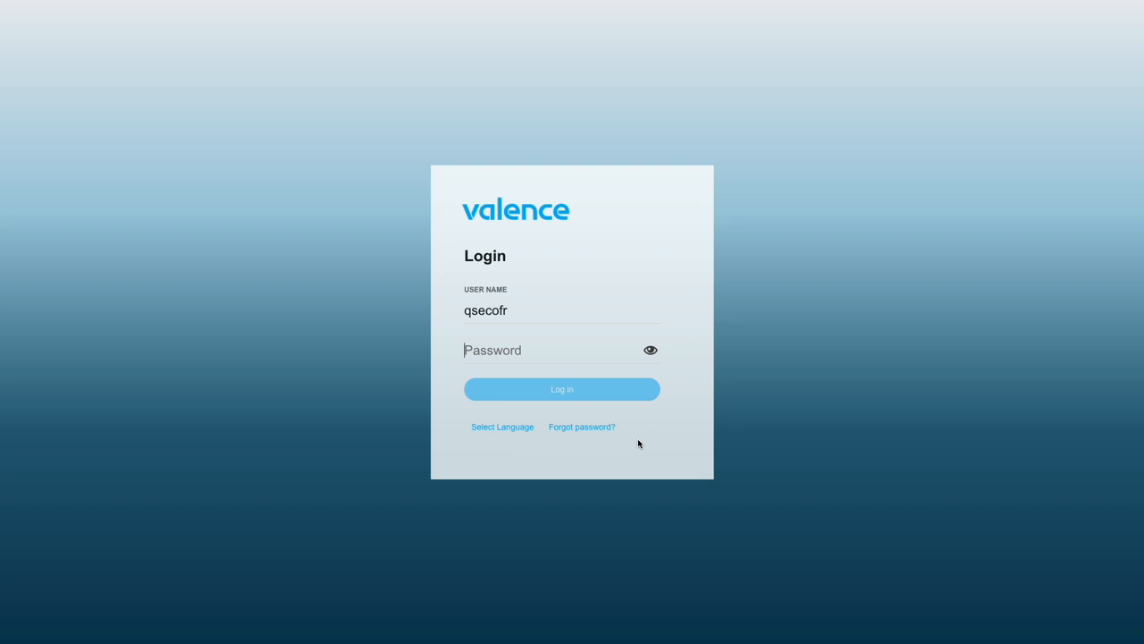
pyautogui.moveTo(456, 281)
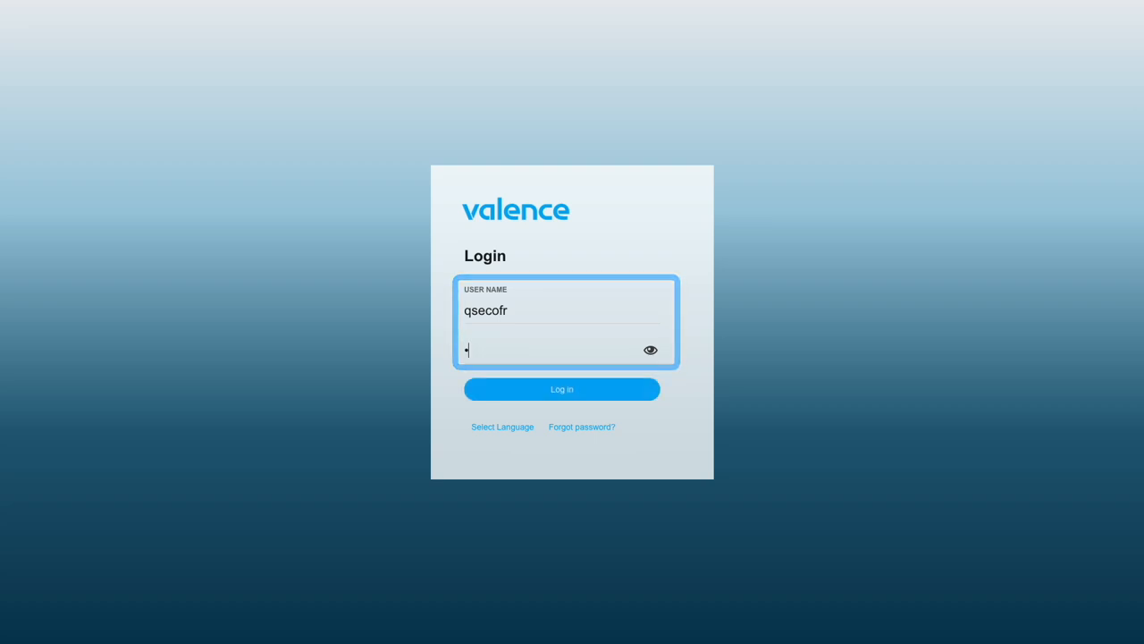
pyautogui.write('password')
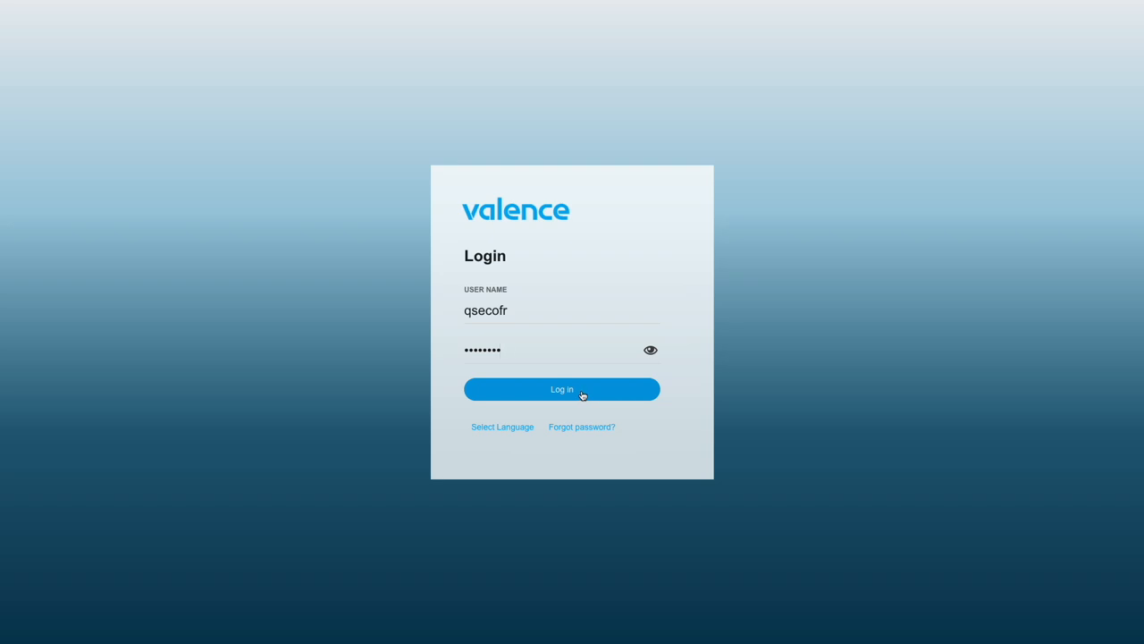
# - Log in, then open and close the Spool File Viewer app
pyautogui.click(562, 389)
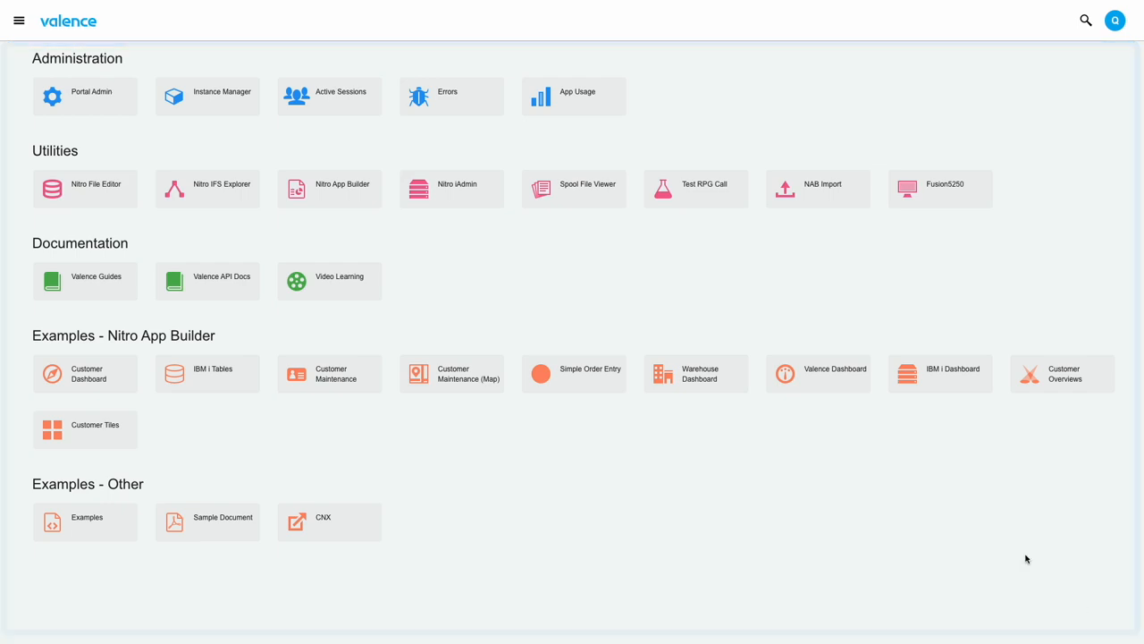
pyautogui.moveTo(390, 168)
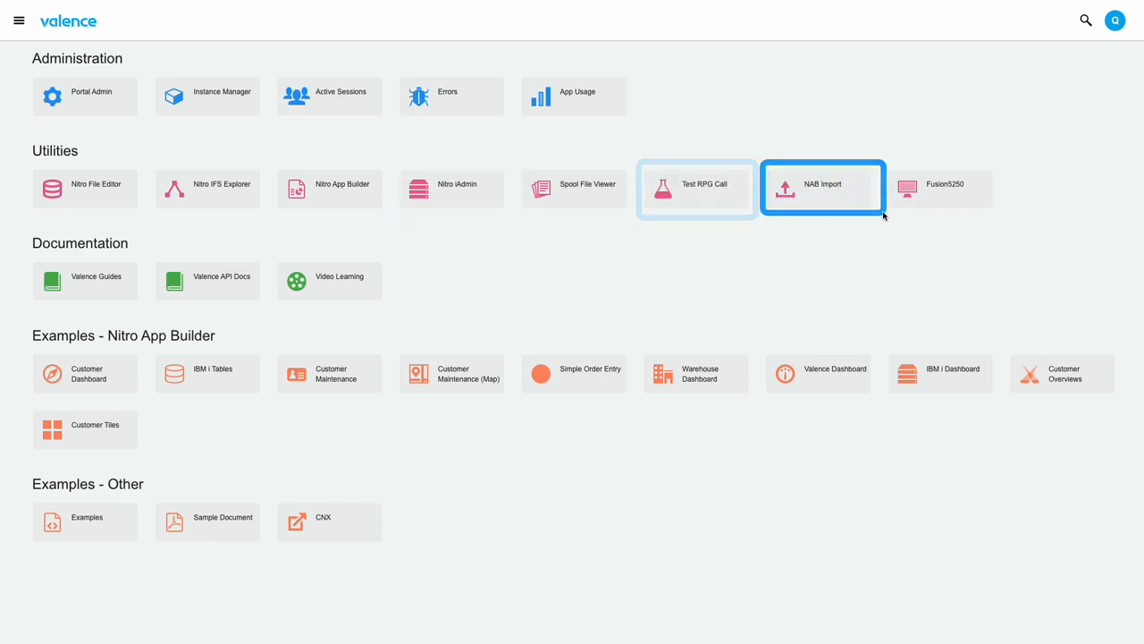
pyautogui.click(574, 188)
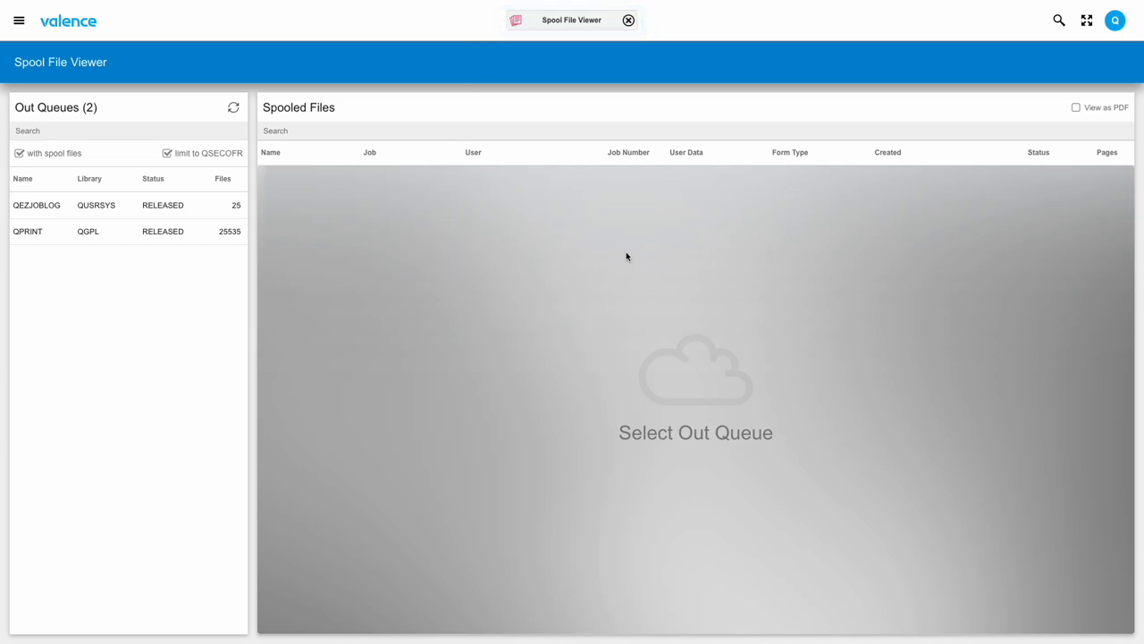
pyautogui.moveTo(484, 352)
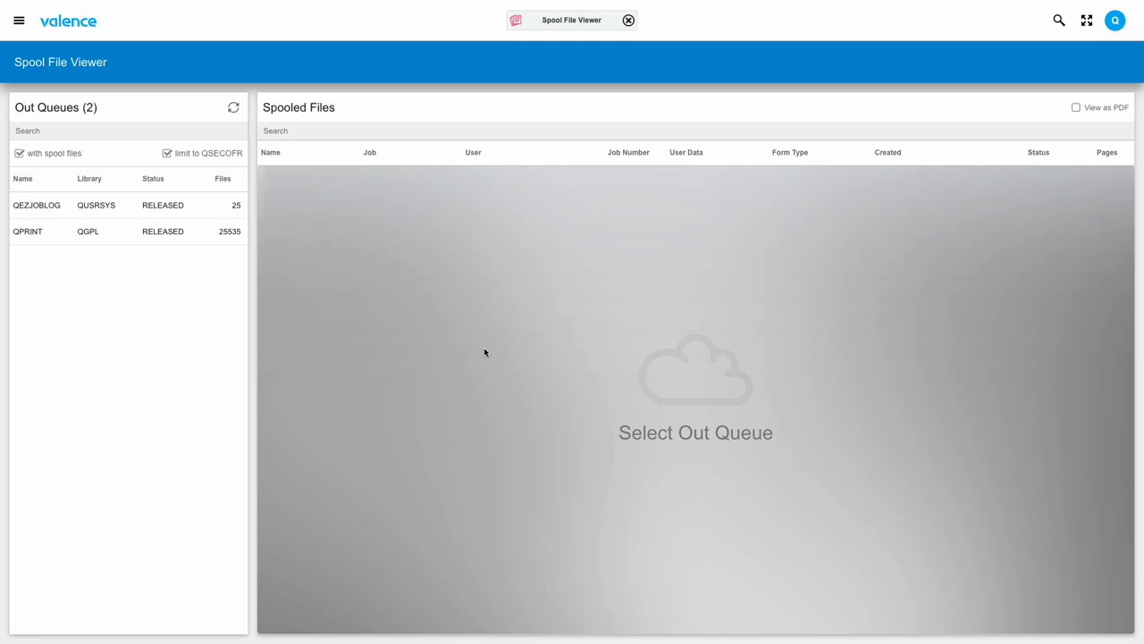
pyautogui.moveTo(626, 47)
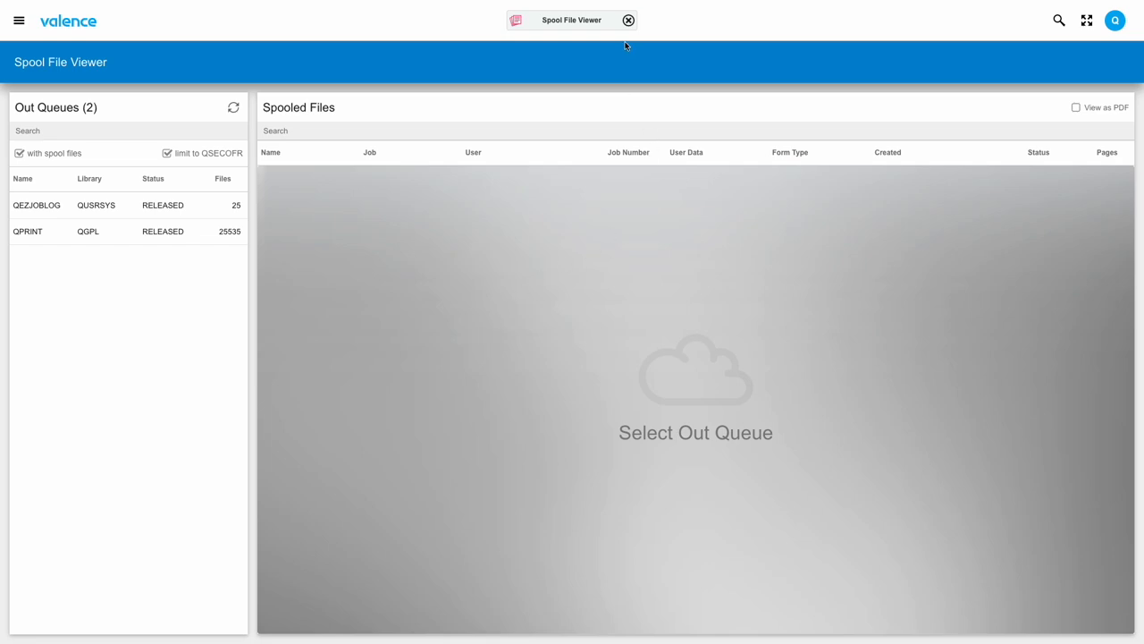
pyautogui.click(629, 19)
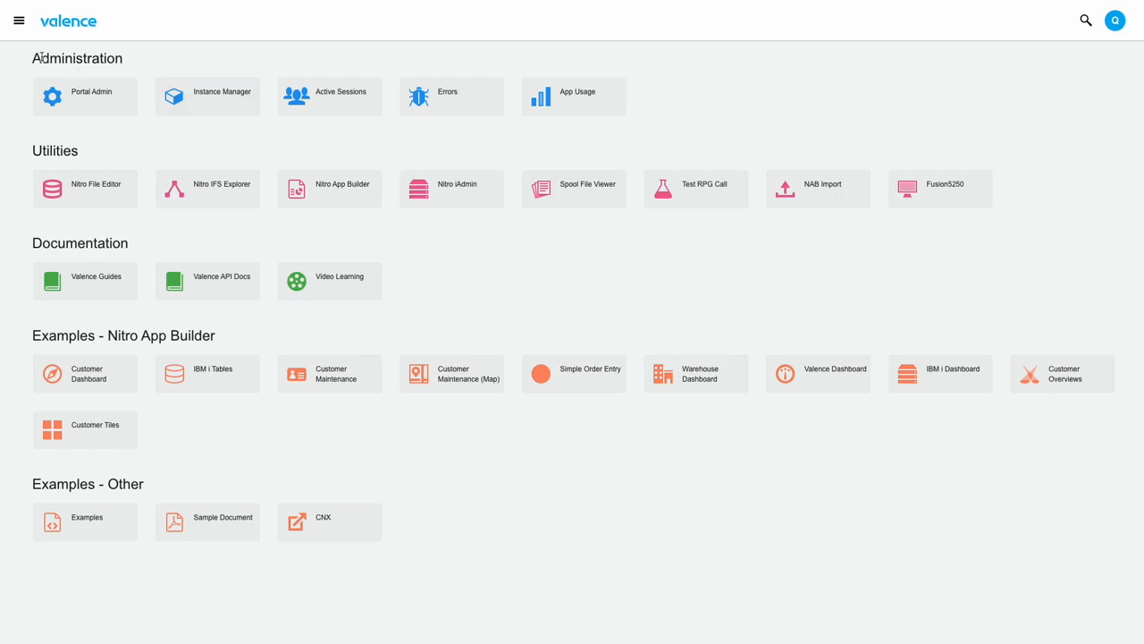
pyautogui.moveTo(21, 51)
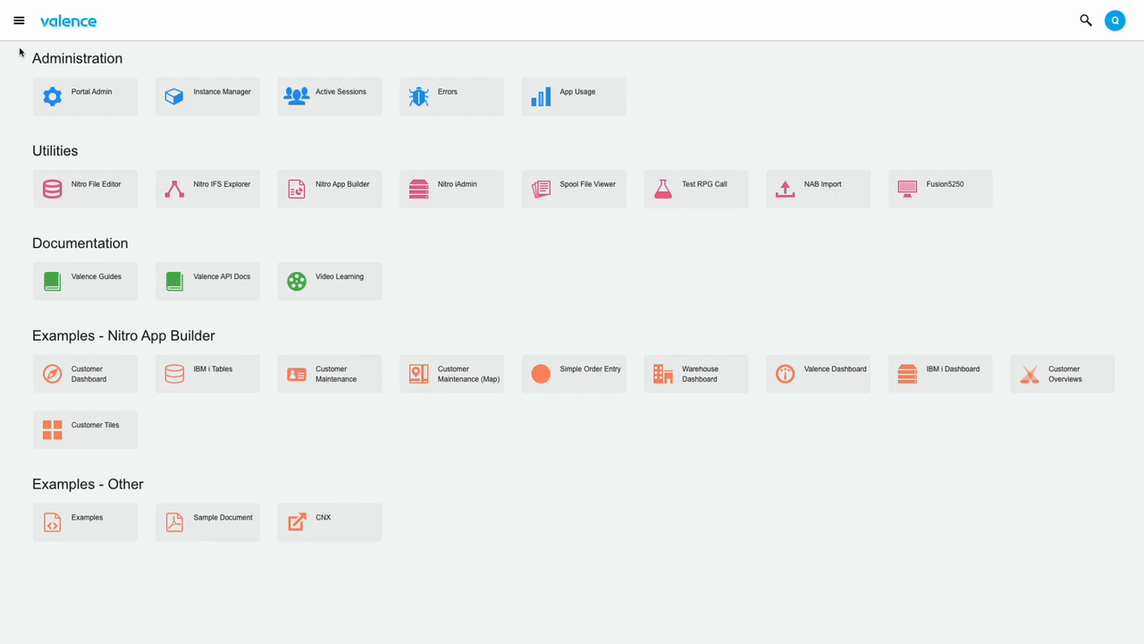
pyautogui.doubleClick(78, 58)
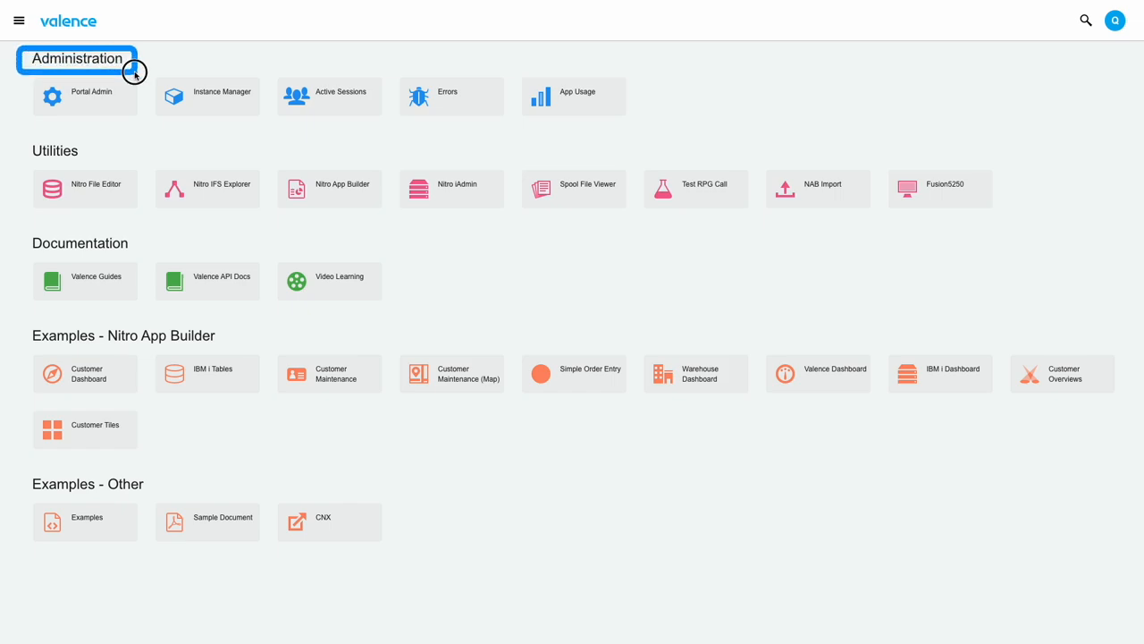
pyautogui.moveTo(21, 137)
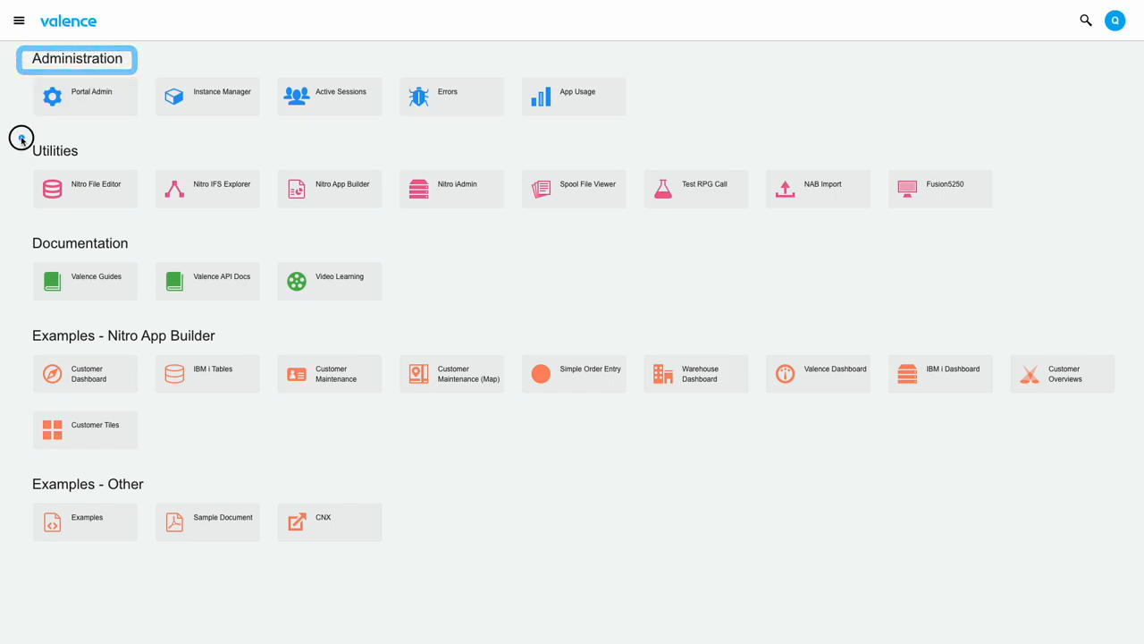
pyautogui.click(56, 150)
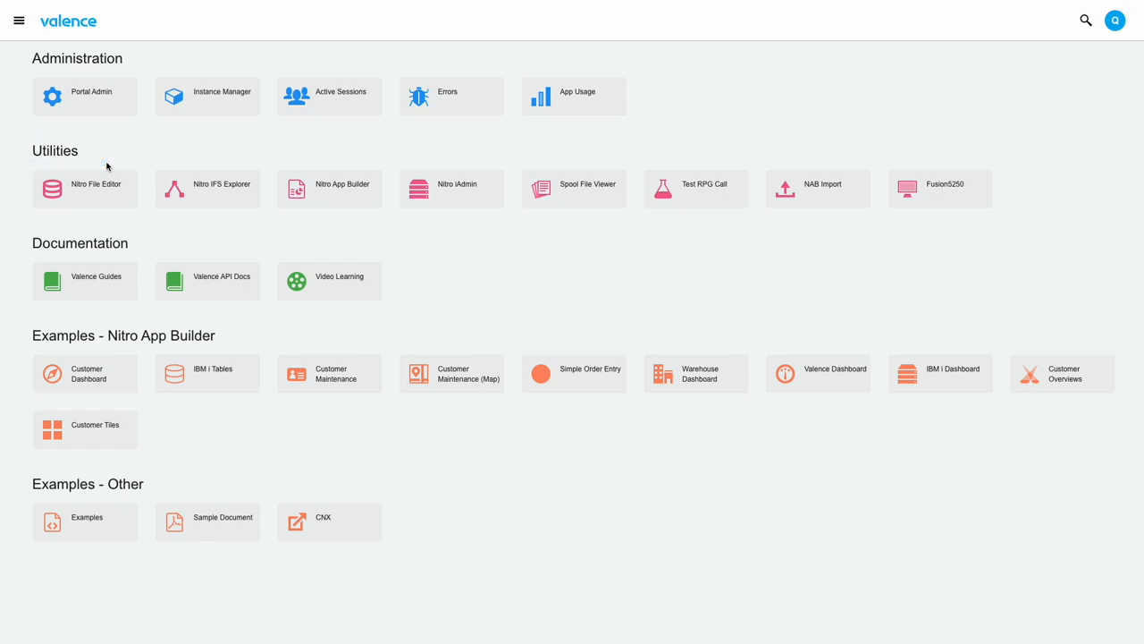
pyautogui.moveTo(9, 12)
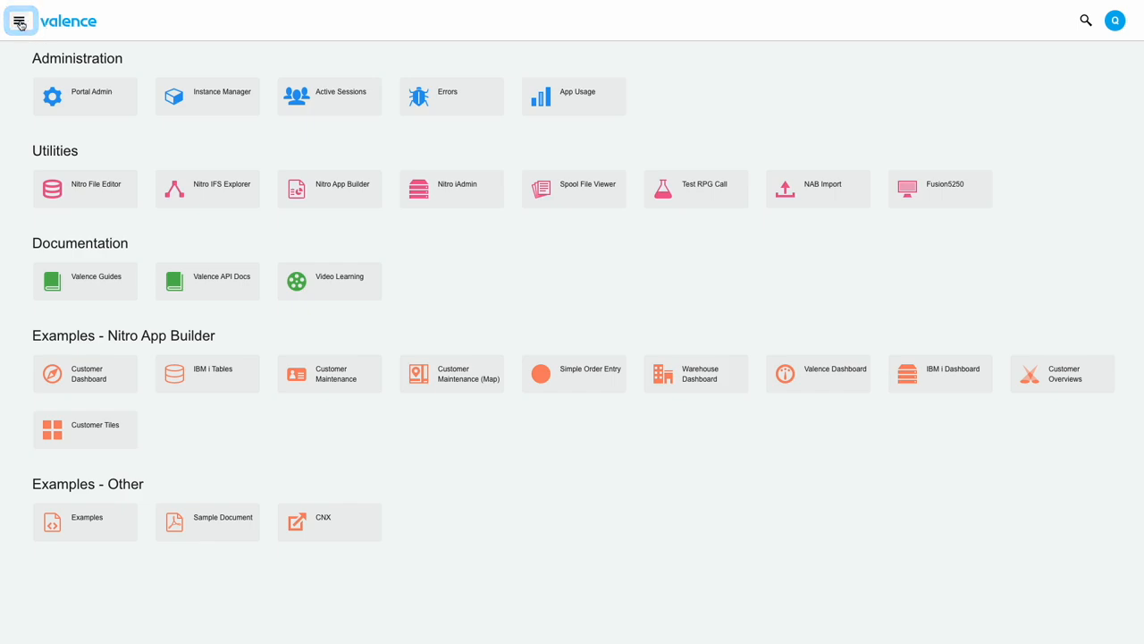
pyautogui.click(19, 20)
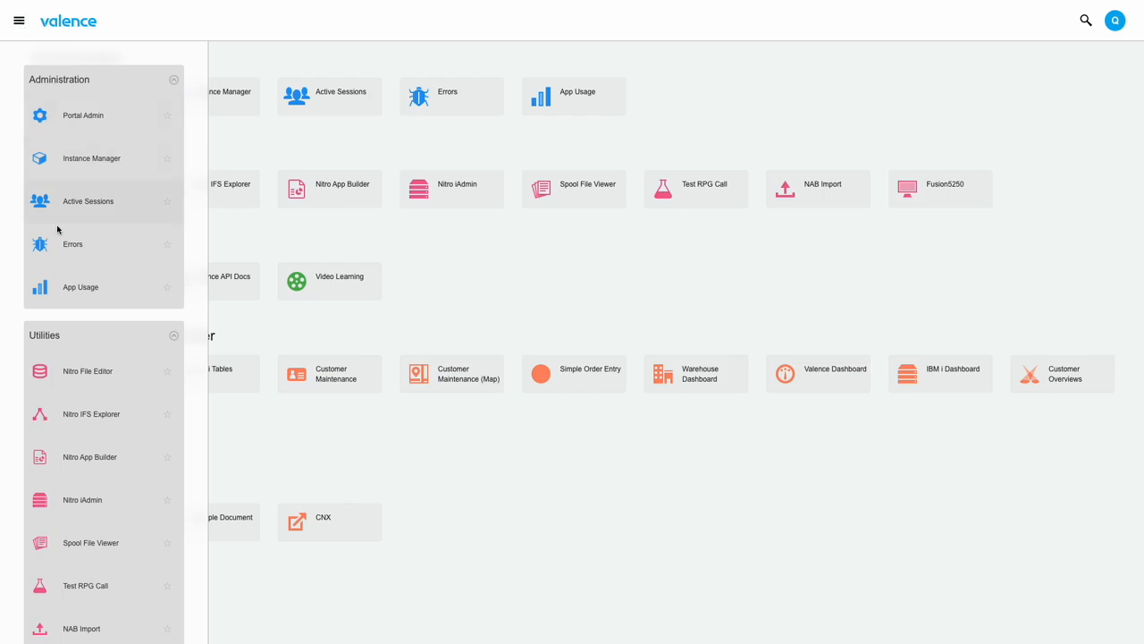
pyautogui.scroll(-3)
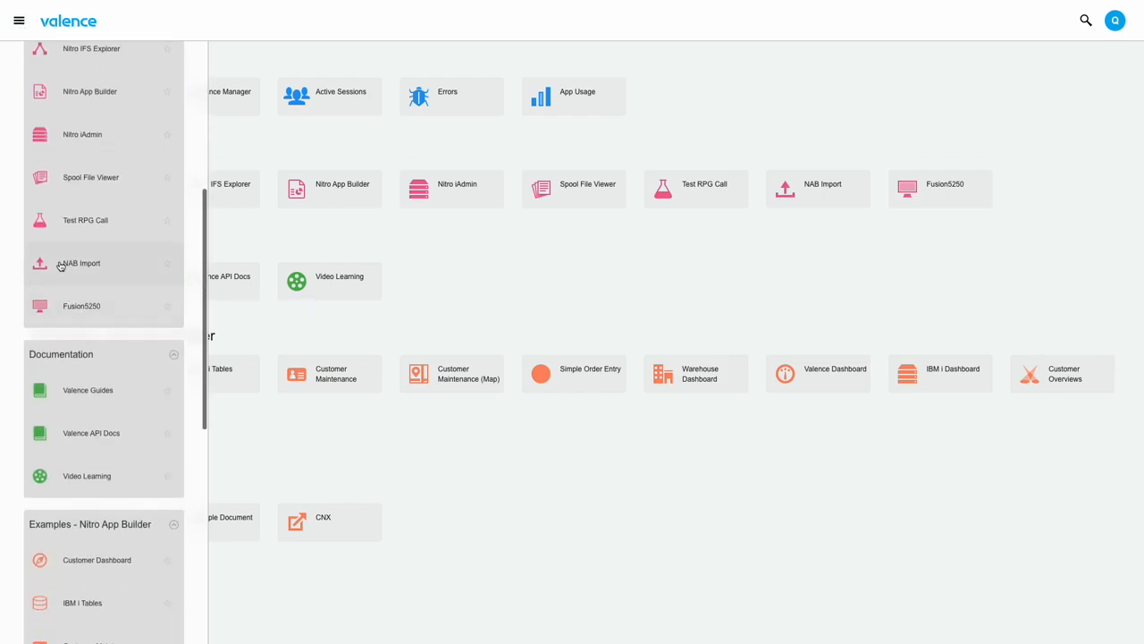
pyautogui.click(18, 20)
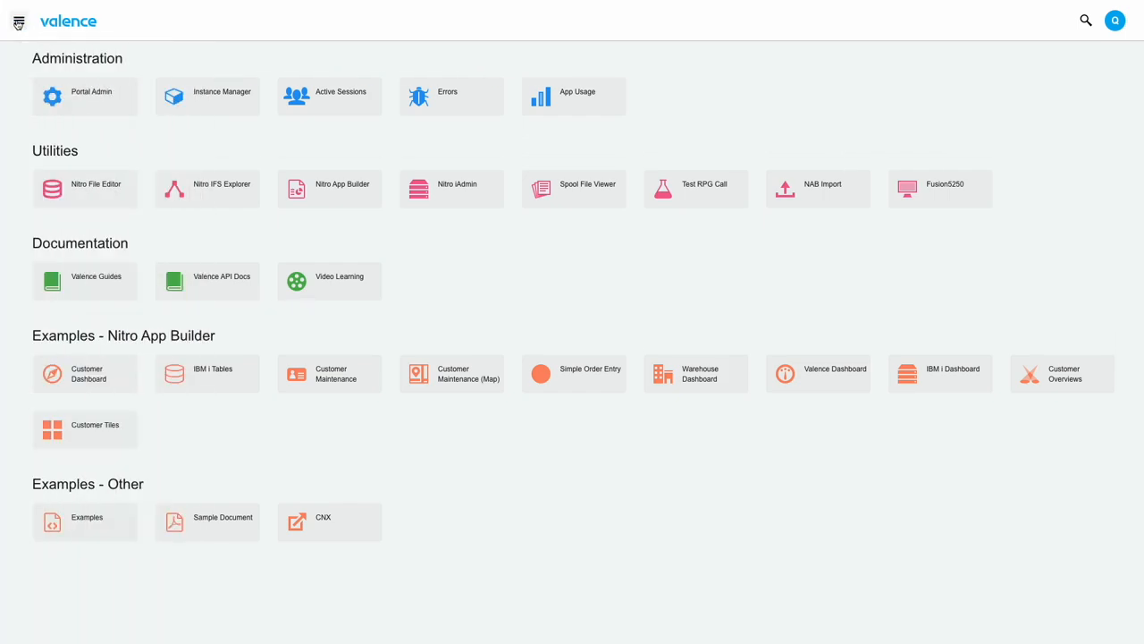
pyautogui.moveTo(549, 301)
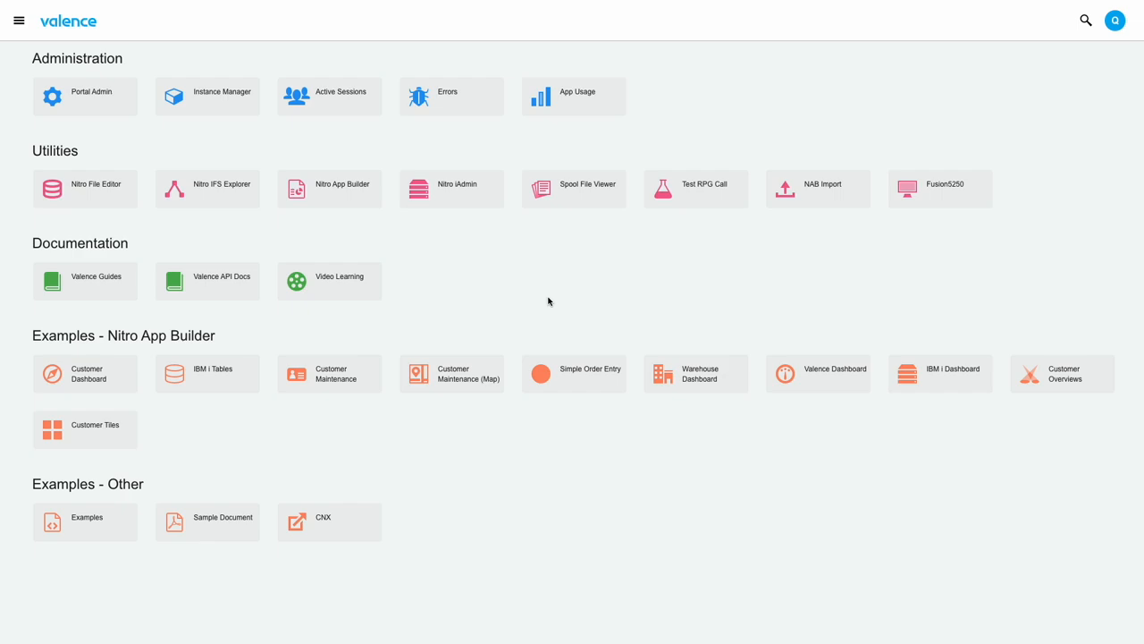
pyautogui.moveTo(580, 288)
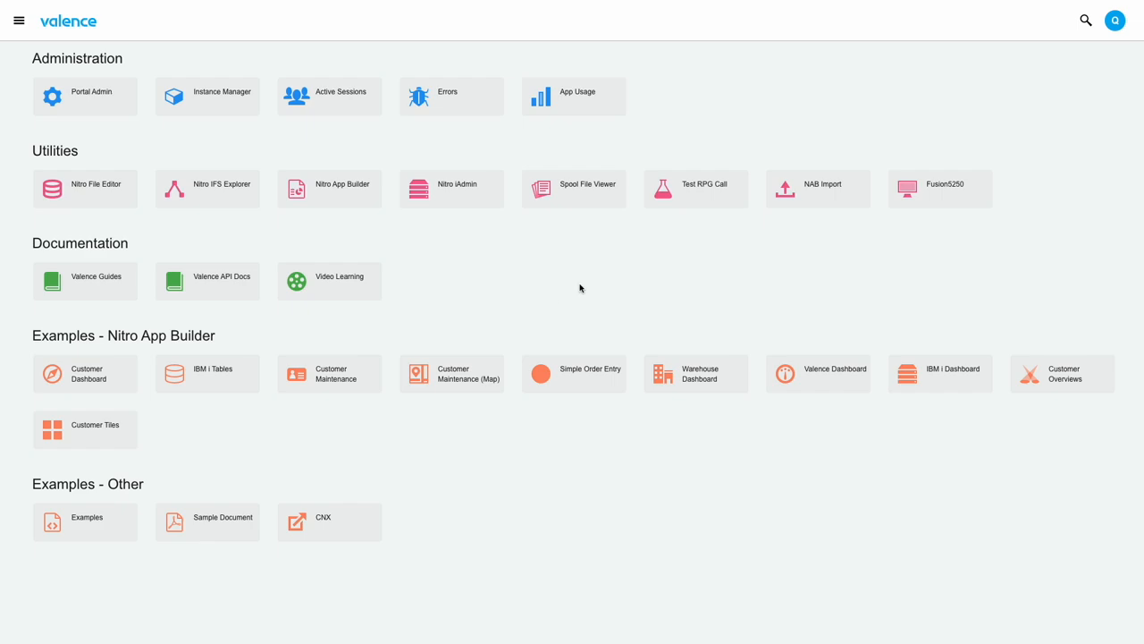
pyautogui.moveTo(634, 208)
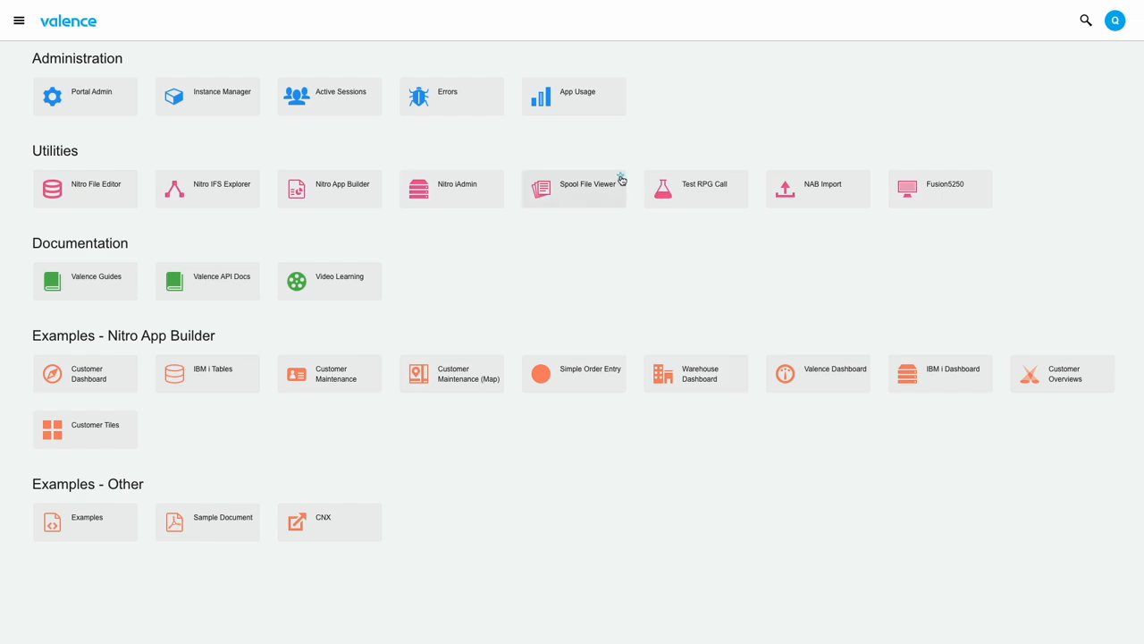
# - Star Spool File Viewer as a favourite and show the favourites list
pyautogui.click(620, 178)
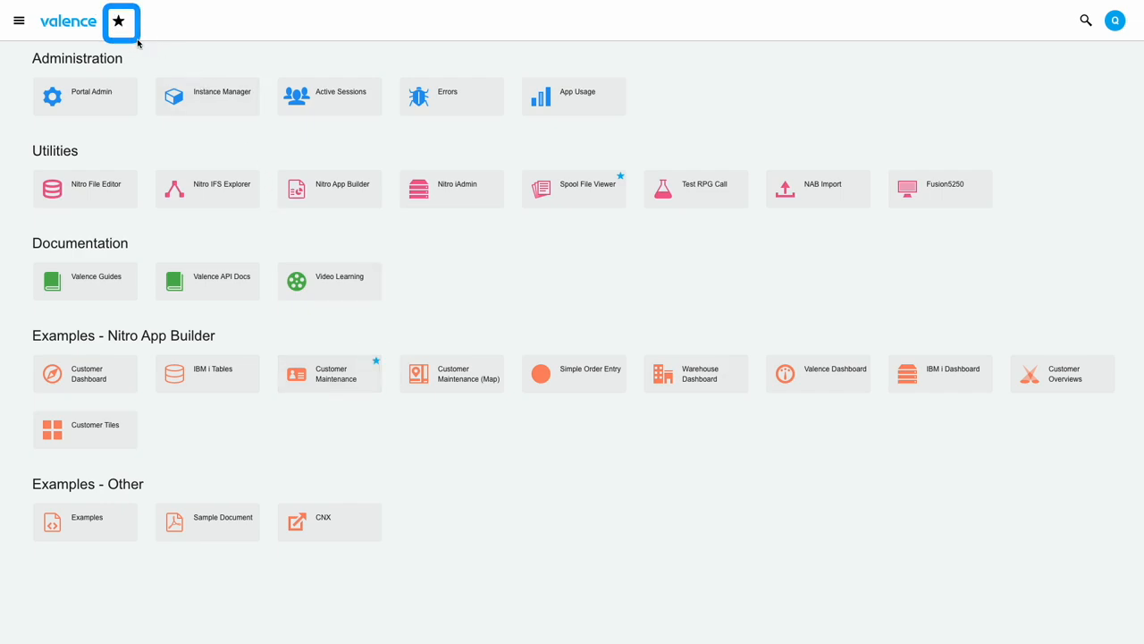
pyautogui.click(120, 21)
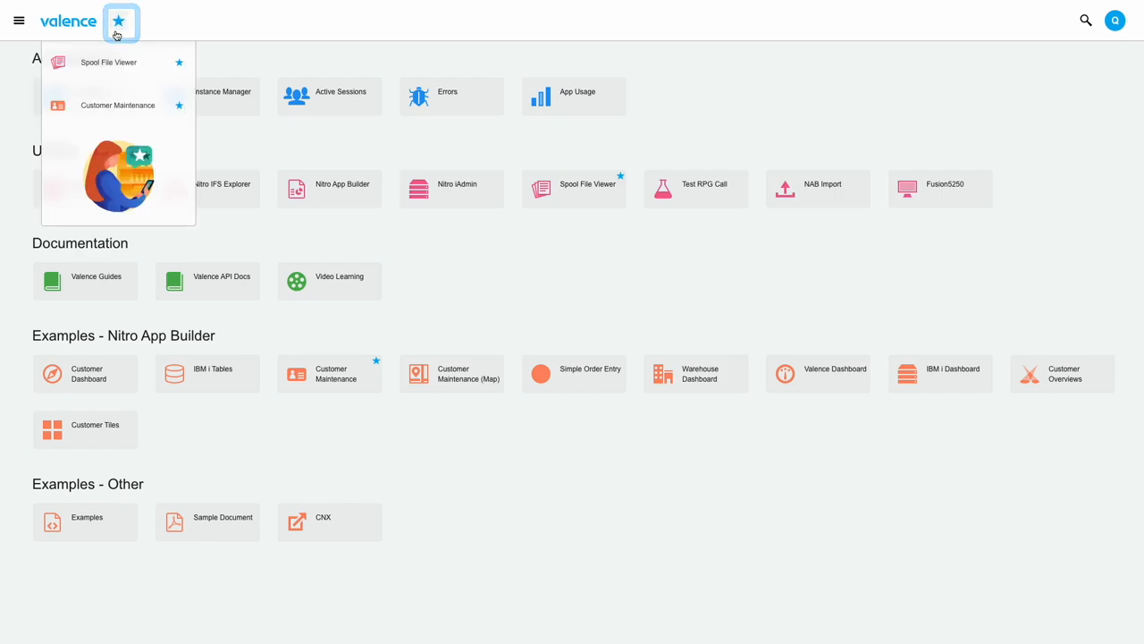
pyautogui.moveTo(725, 119)
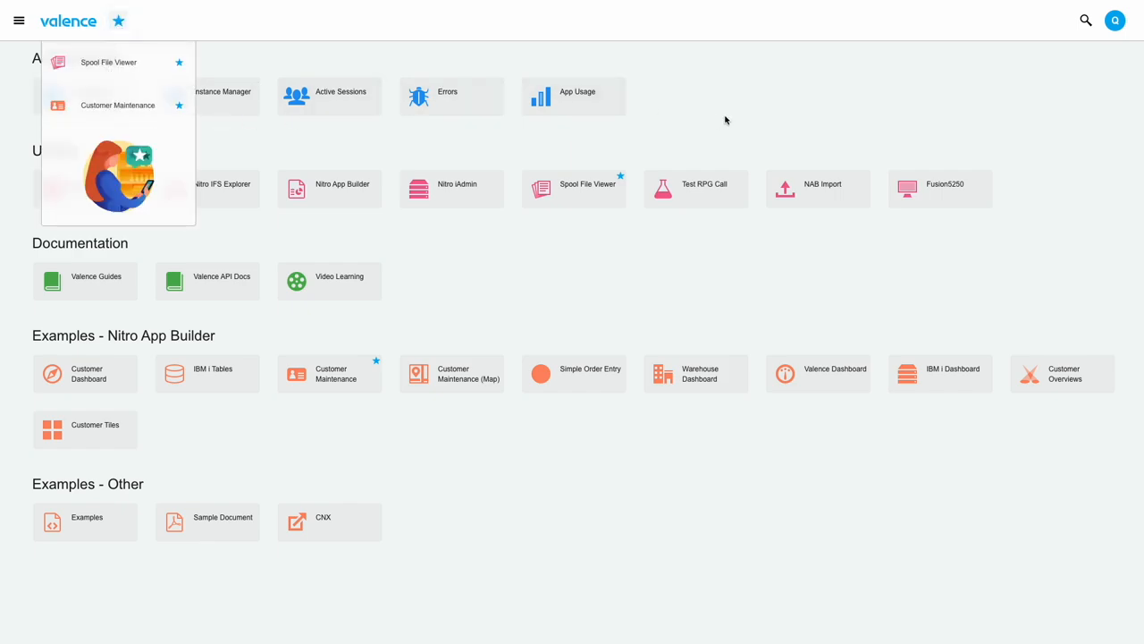
pyautogui.moveTo(1069, 9)
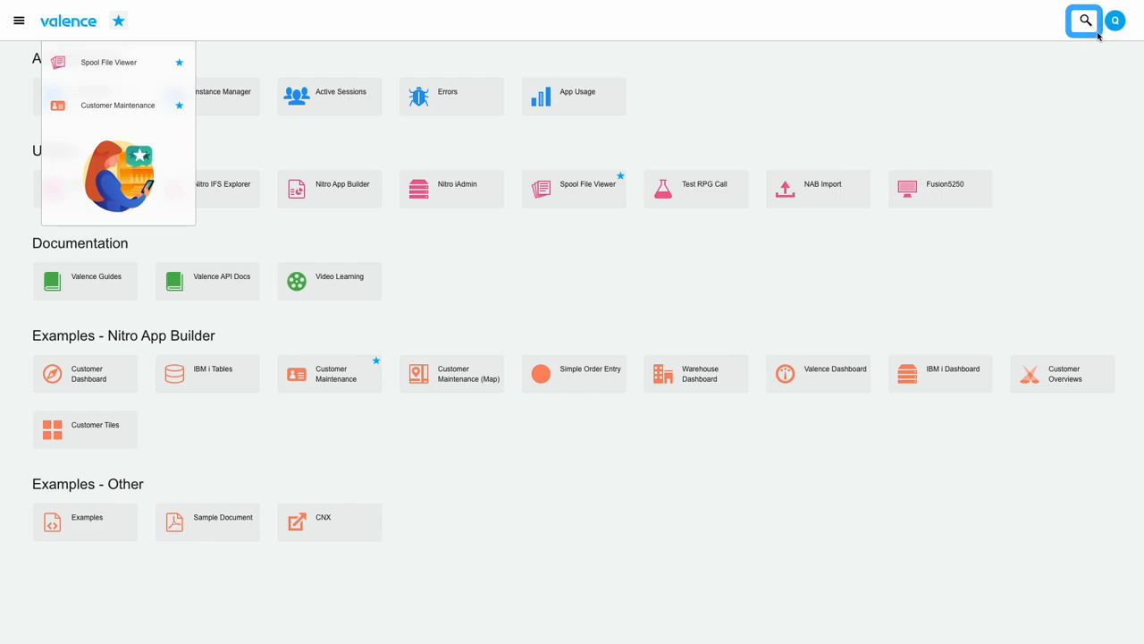
pyautogui.click(1084, 20)
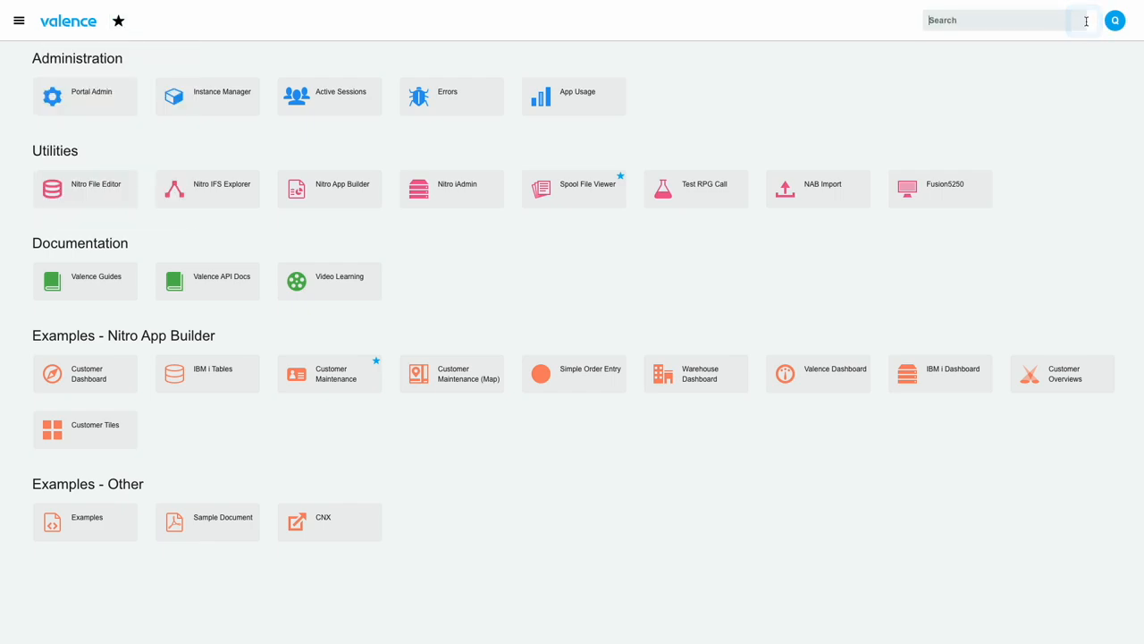
pyautogui.write('Spool File Viewer')
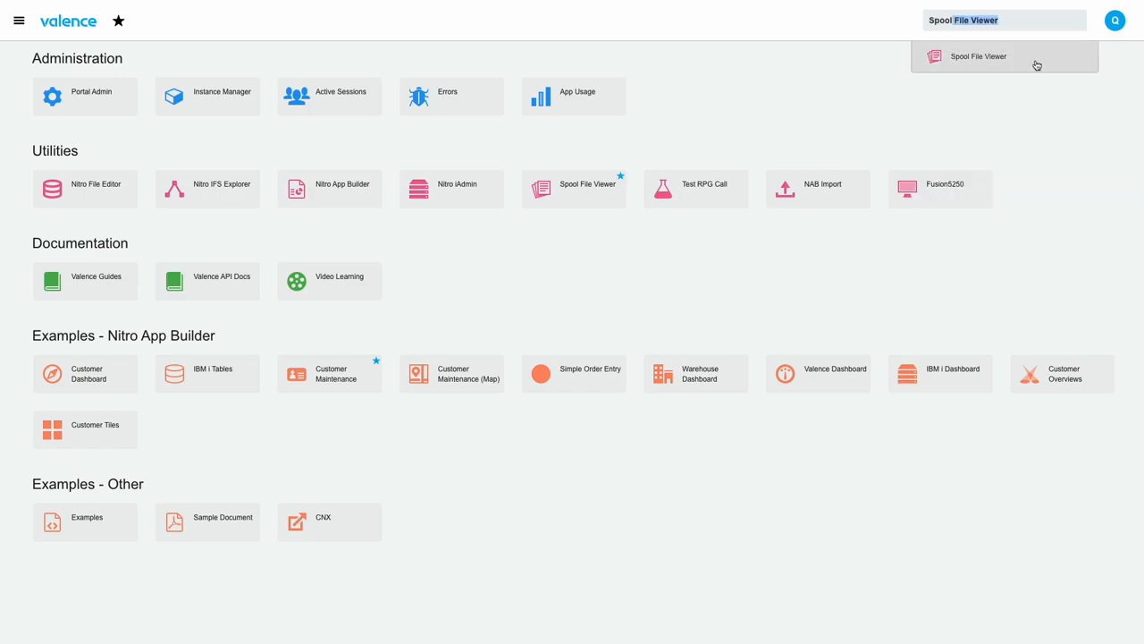
pyautogui.click(978, 57)
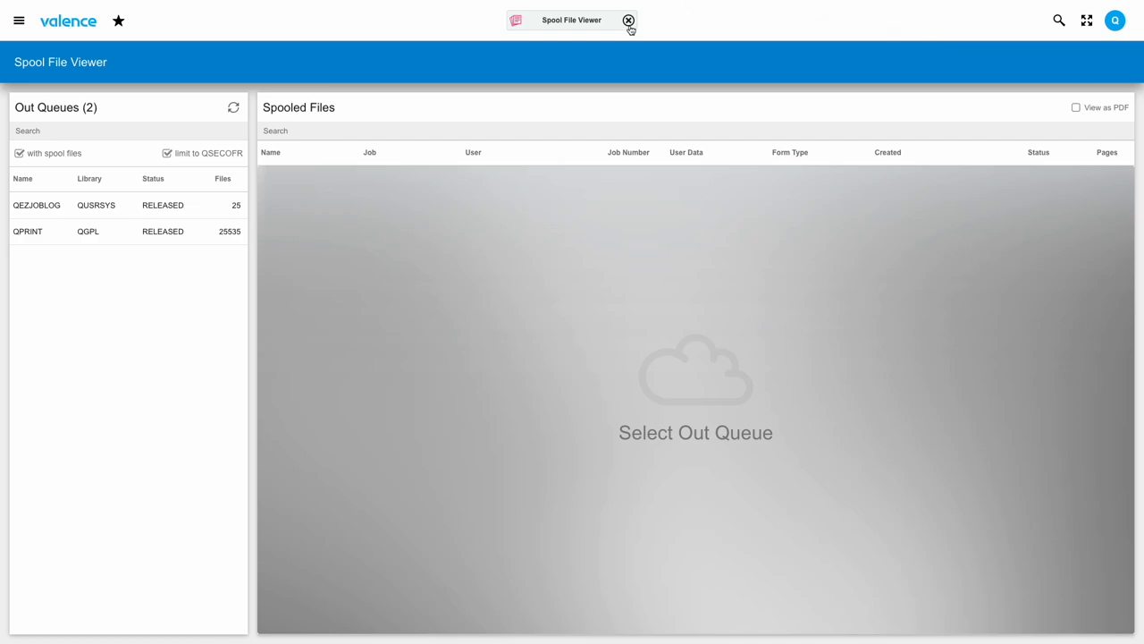
pyautogui.click(629, 19)
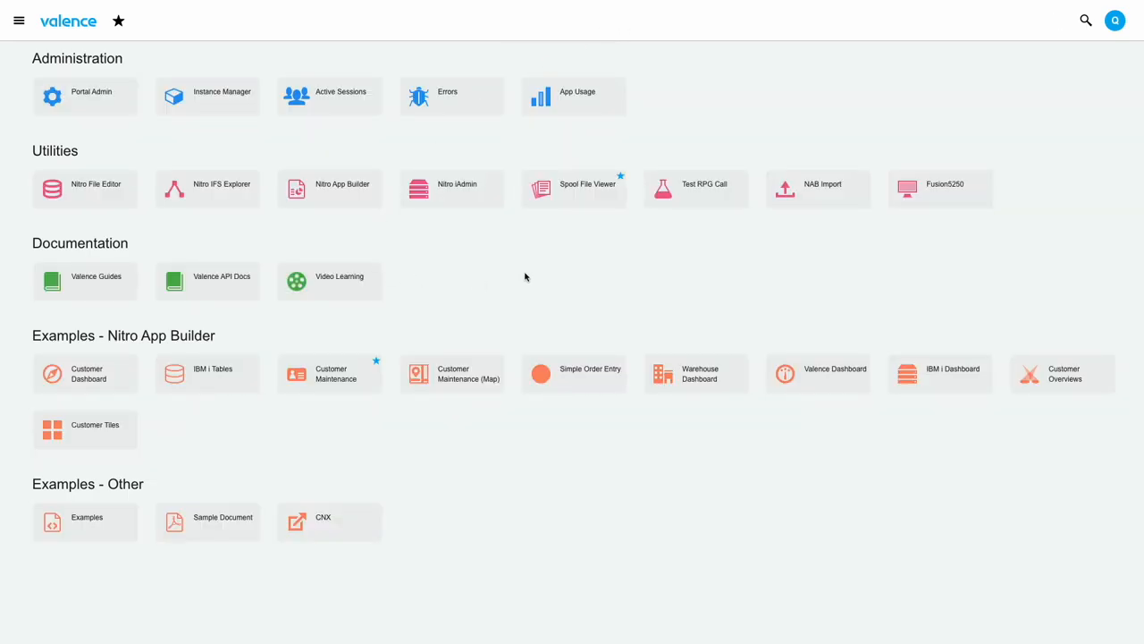
pyautogui.moveTo(530, 274)
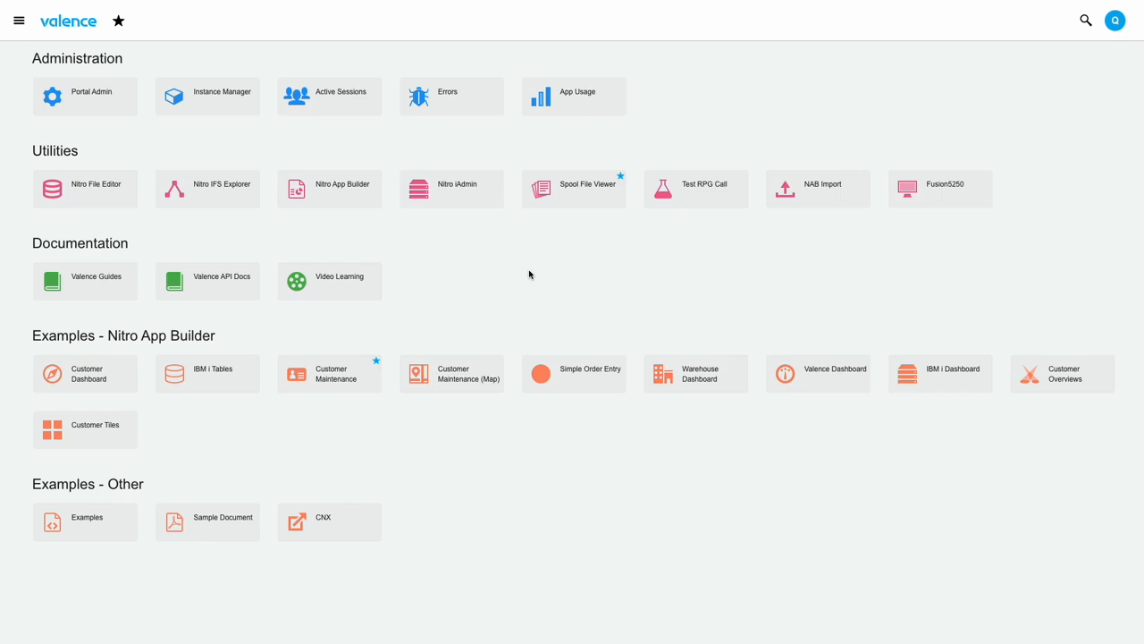
pyautogui.moveTo(581, 196)
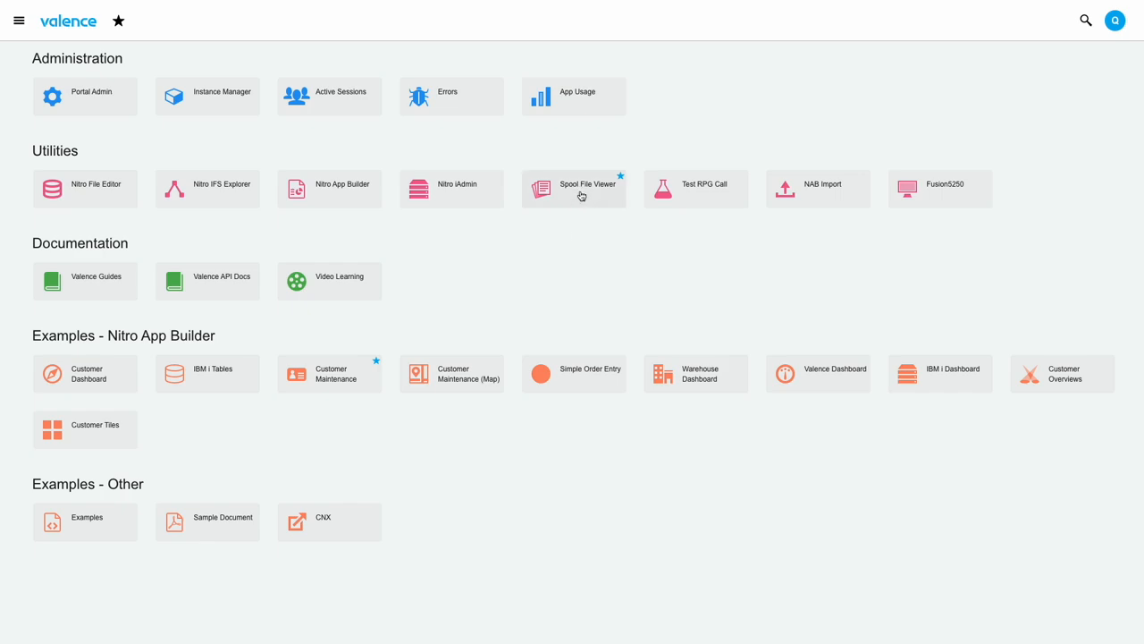
# - Launch Spool File Viewer, return home via the logo, and launch Customer Maintenance
pyautogui.click(574, 187)
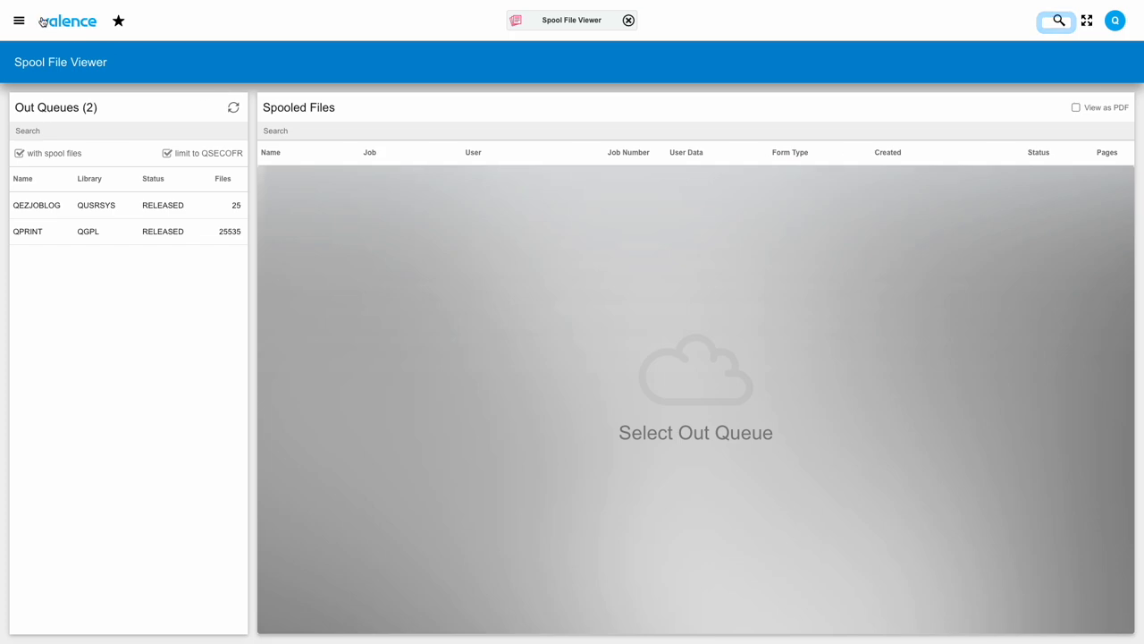
pyautogui.click(69, 20)
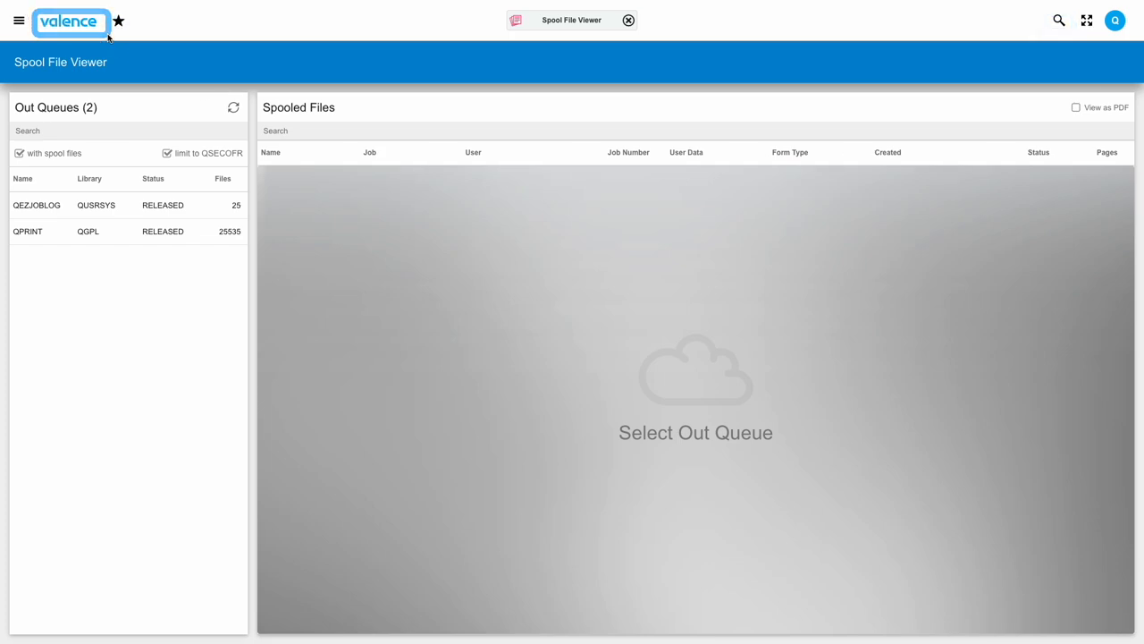
pyautogui.click(70, 21)
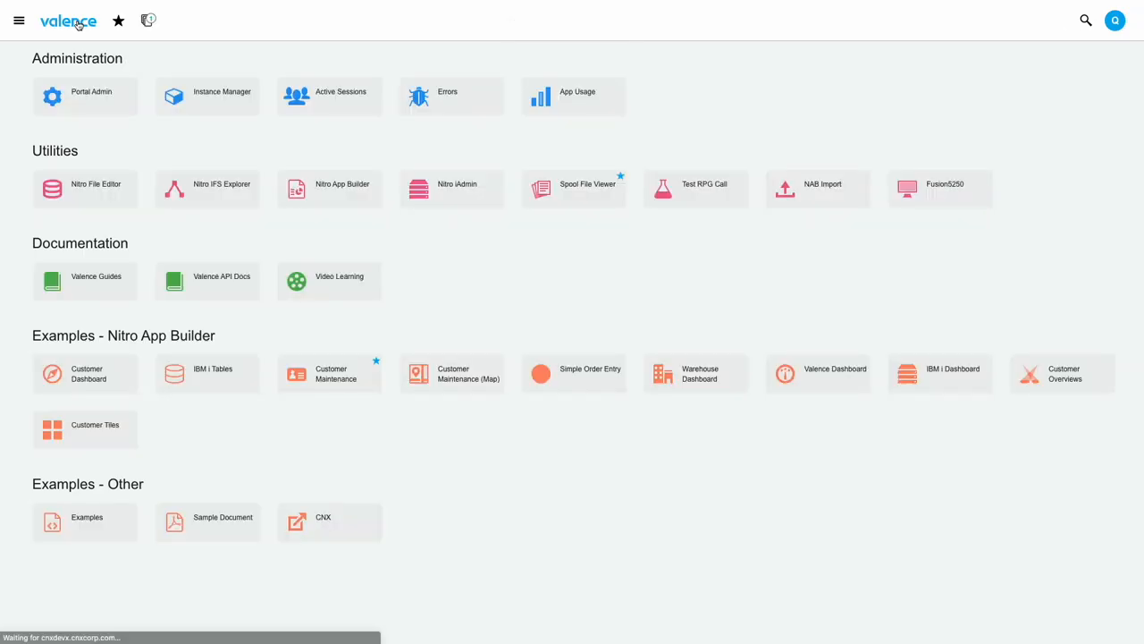
pyautogui.moveTo(340, 423)
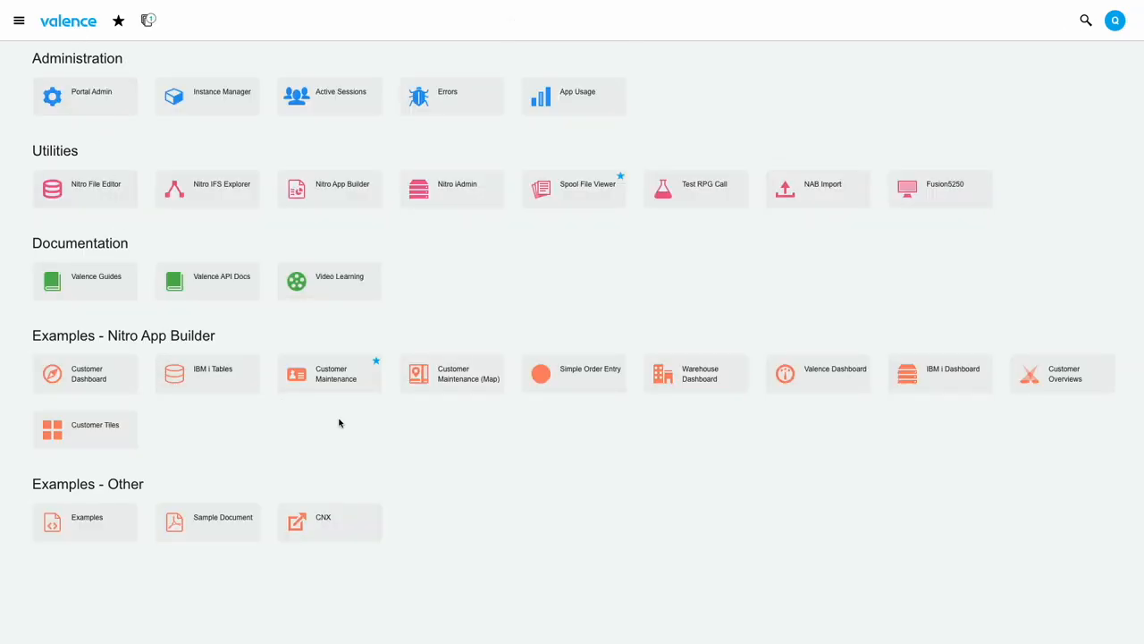
pyautogui.click(329, 372)
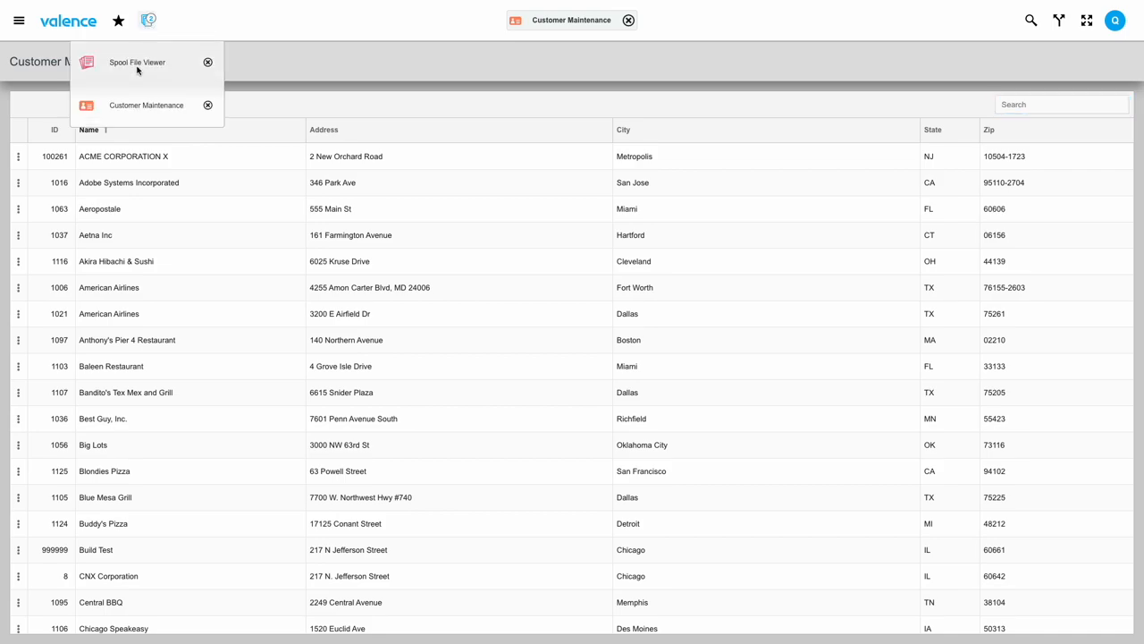
# - Pick Spool File Viewer from the running-apps dropdown to bring it forward
pyautogui.click(137, 62)
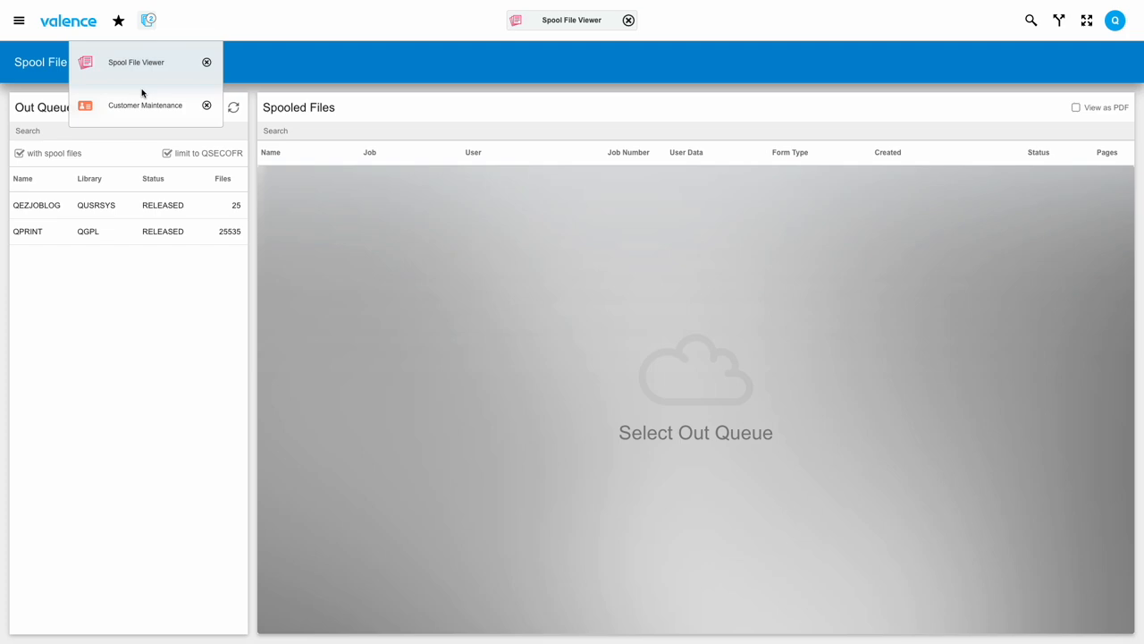
pyautogui.click(146, 105)
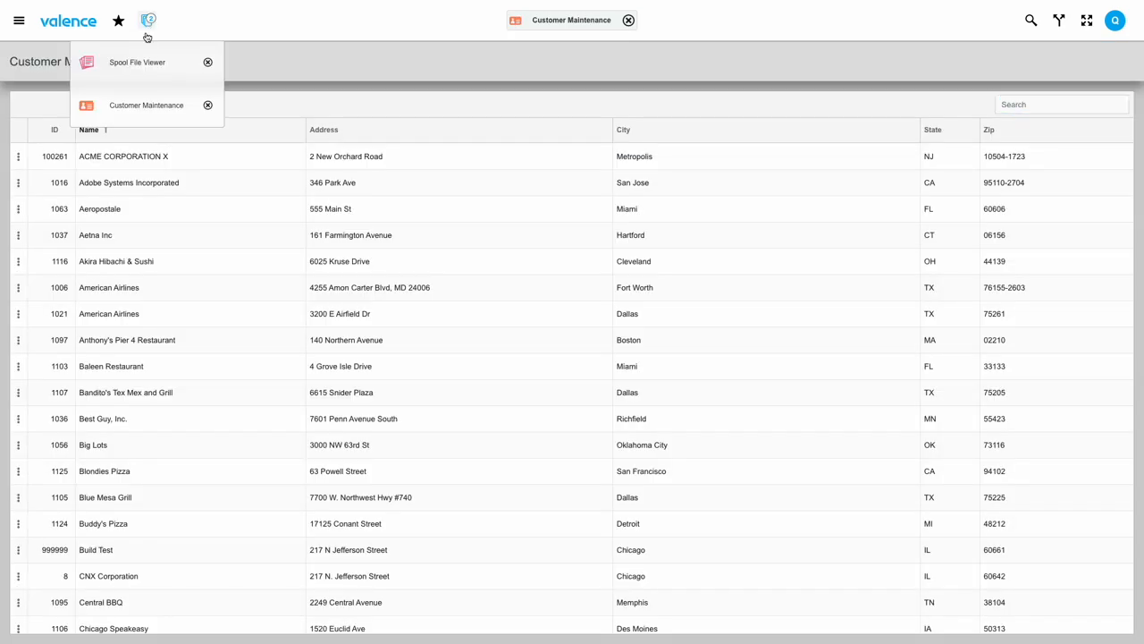
pyautogui.click(137, 62)
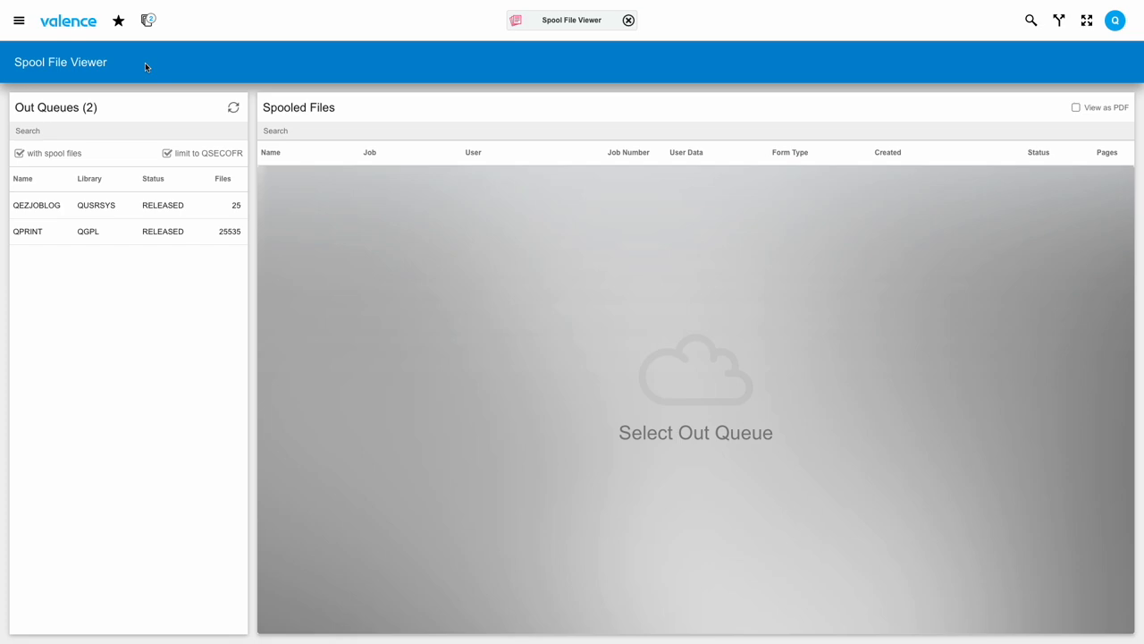
pyautogui.moveTo(807, 85)
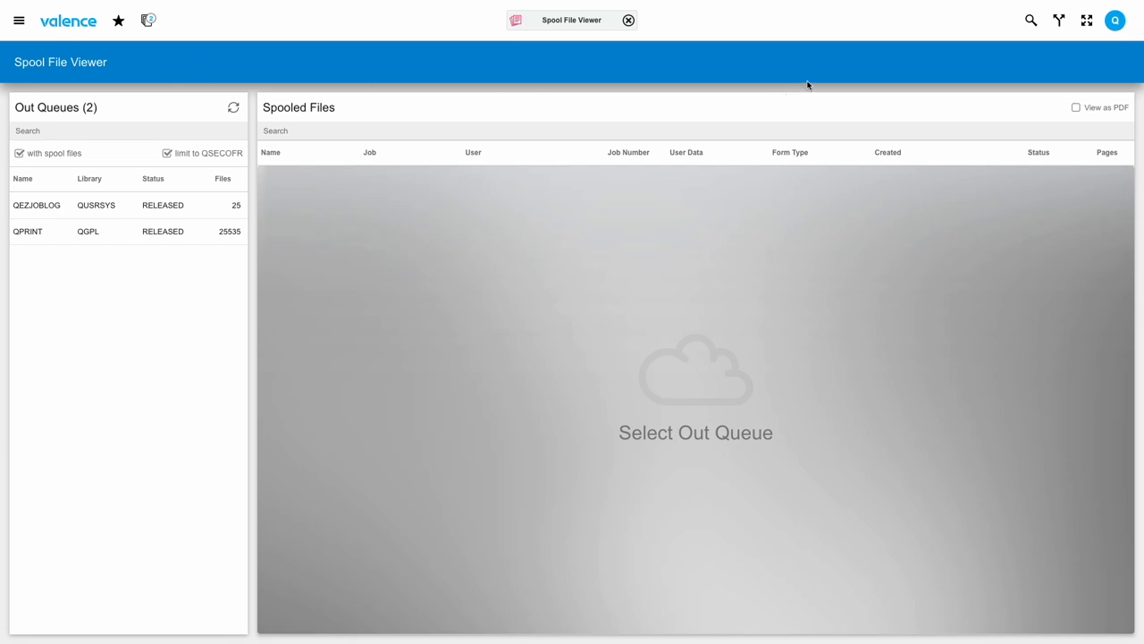
pyautogui.moveTo(537, 16)
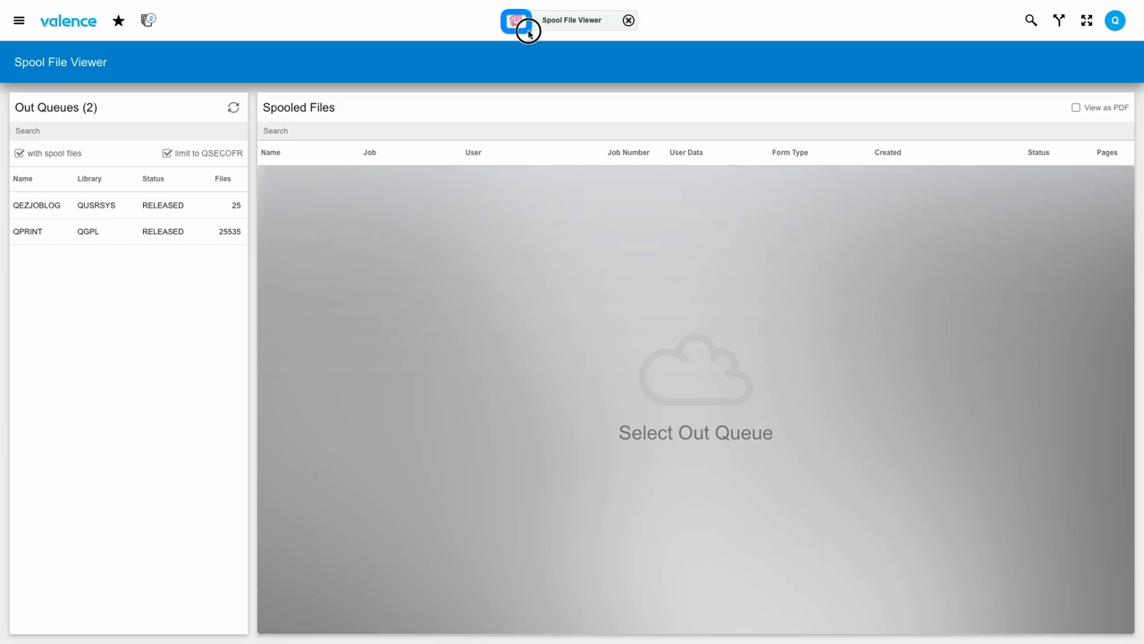
pyautogui.click(515, 20)
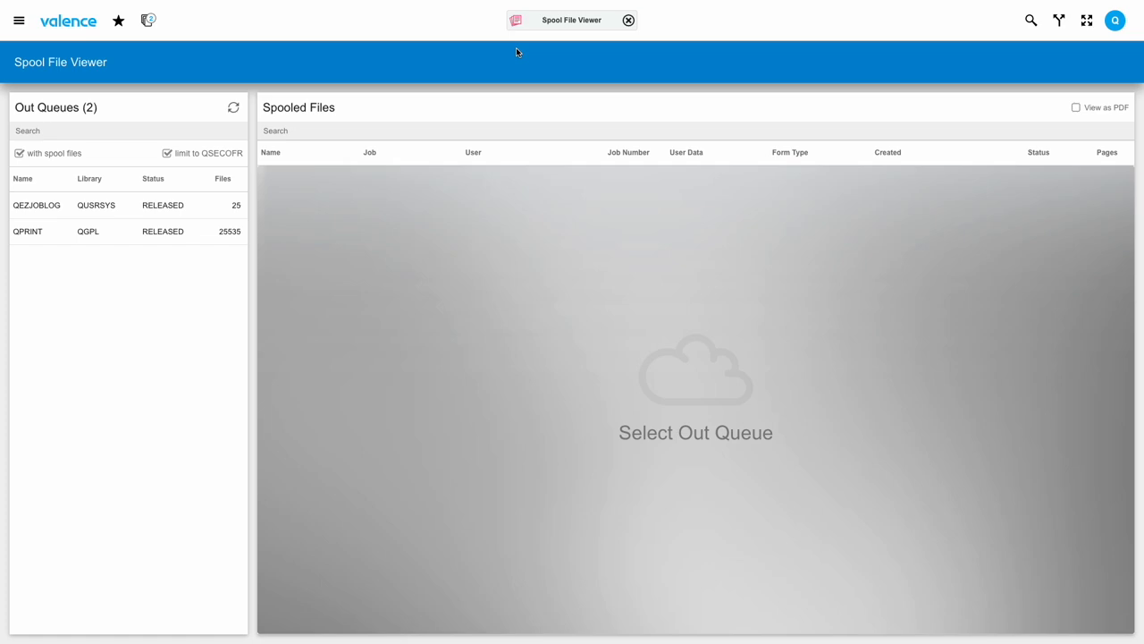
pyautogui.moveTo(745, 59)
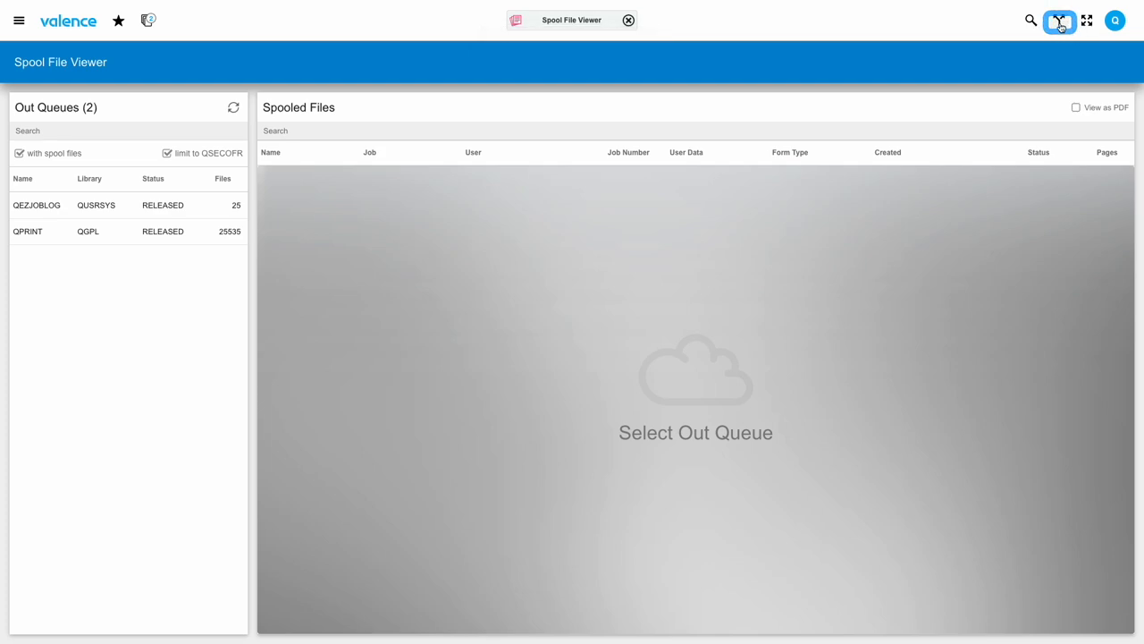
pyautogui.moveTo(1059, 20)
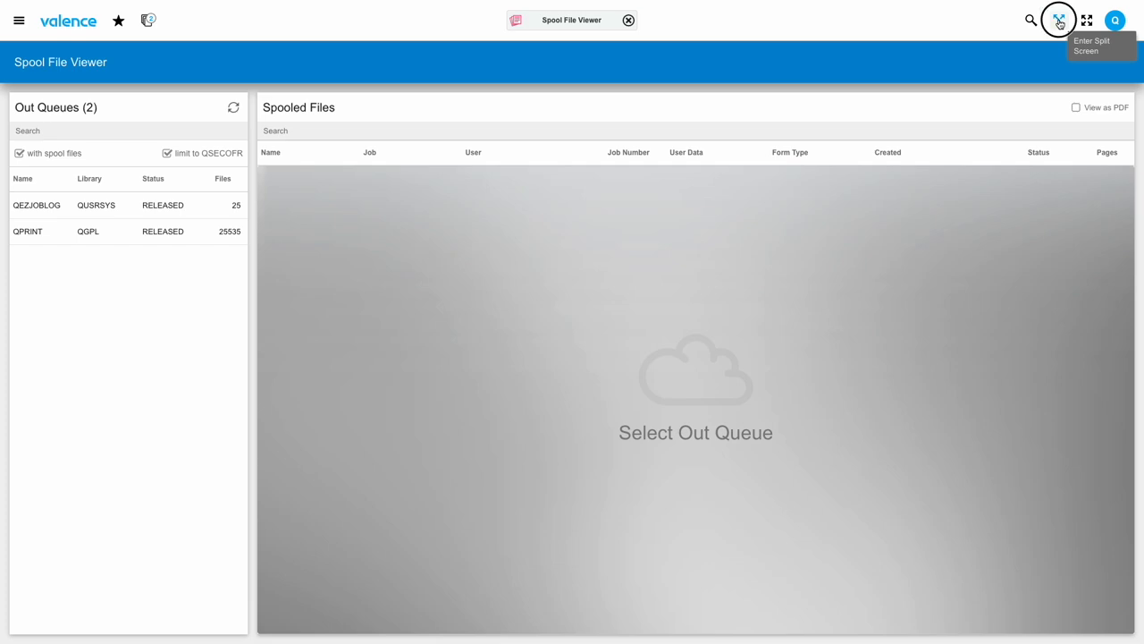
pyautogui.click(1059, 19)
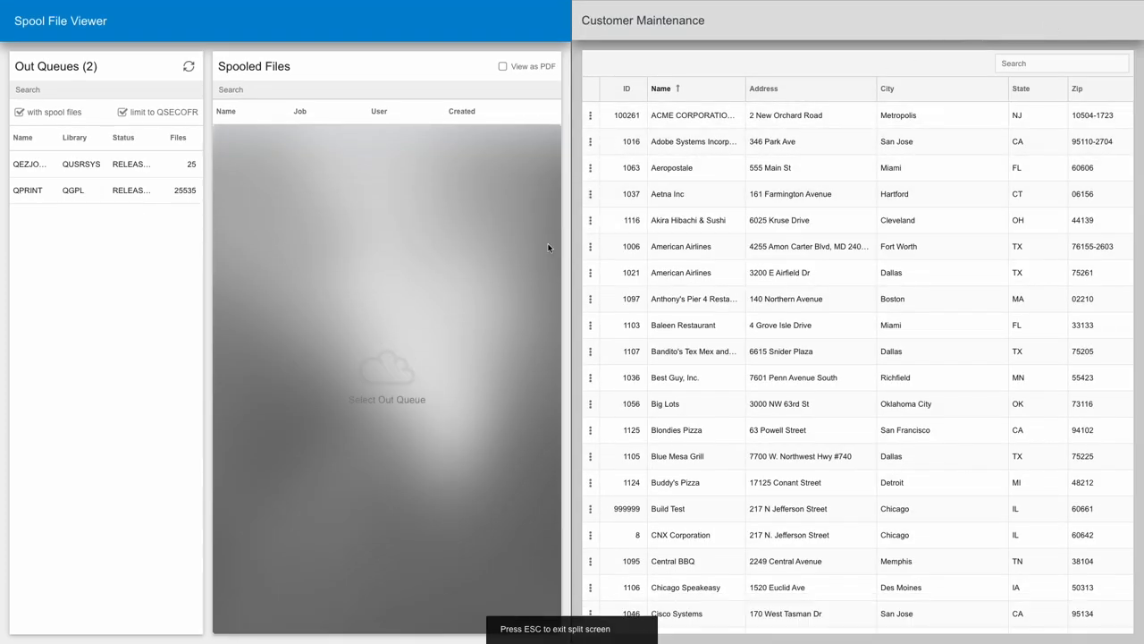
pyautogui.moveTo(498, 285)
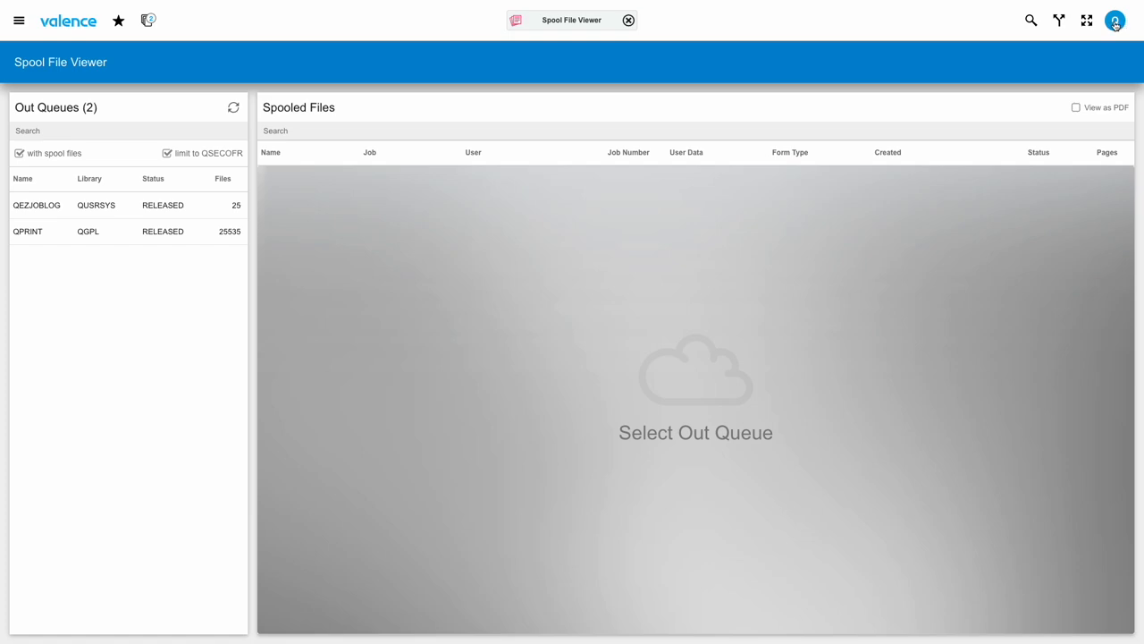
# - Open the QSECOFR user menu from the top-right avatar
pyautogui.click(1115, 20)
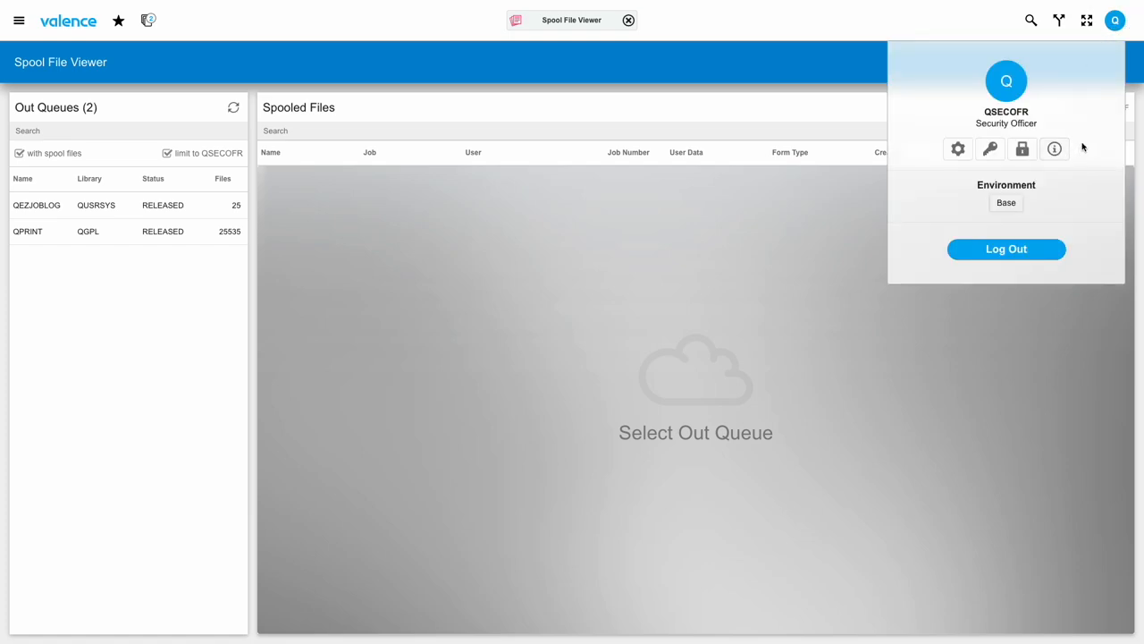
pyautogui.moveTo(1077, 164)
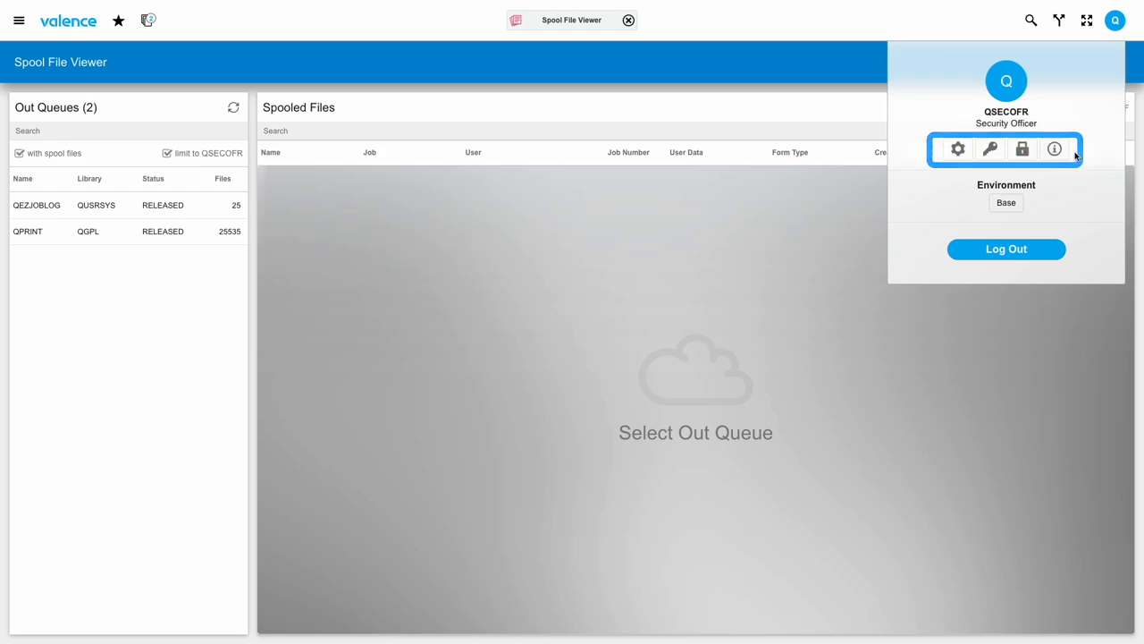
pyautogui.moveTo(1054, 148)
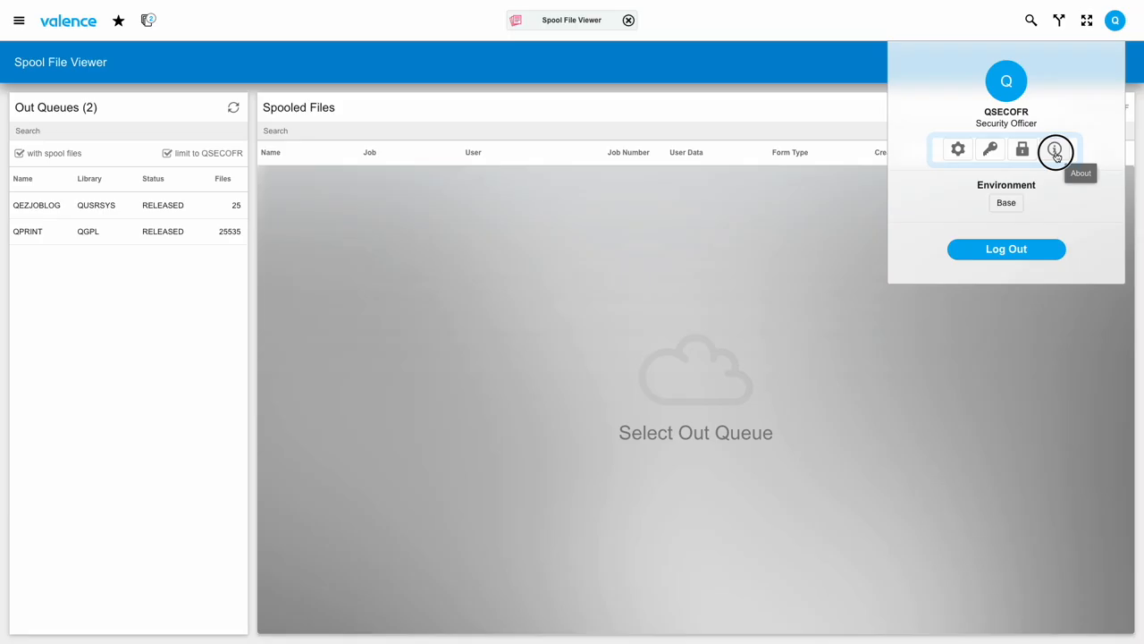
pyautogui.click(1056, 149)
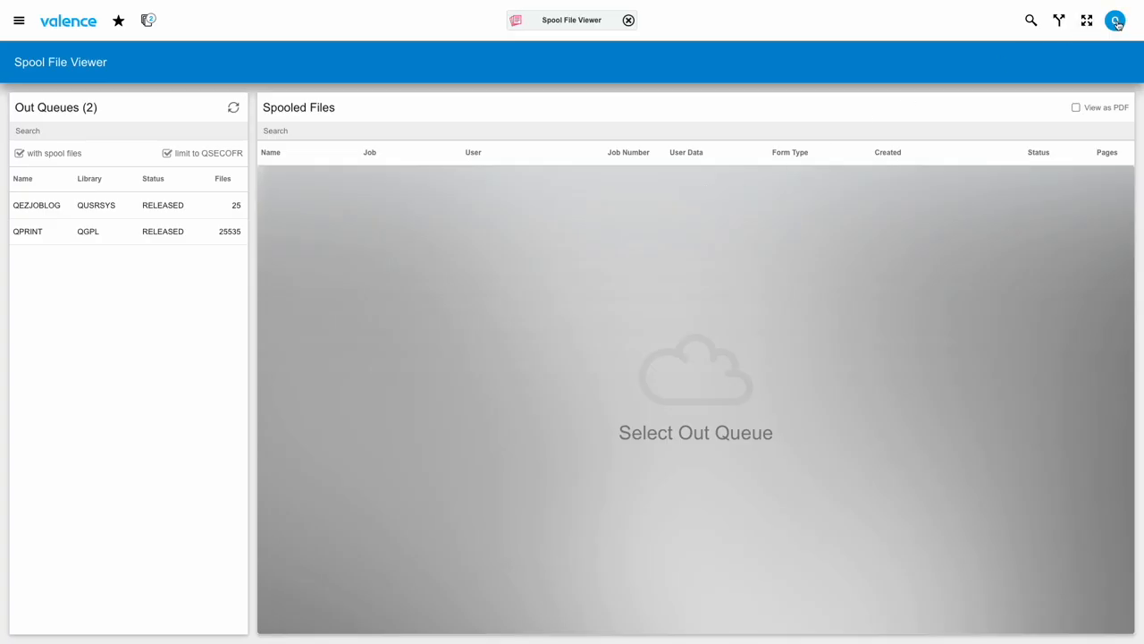
pyautogui.click(1115, 20)
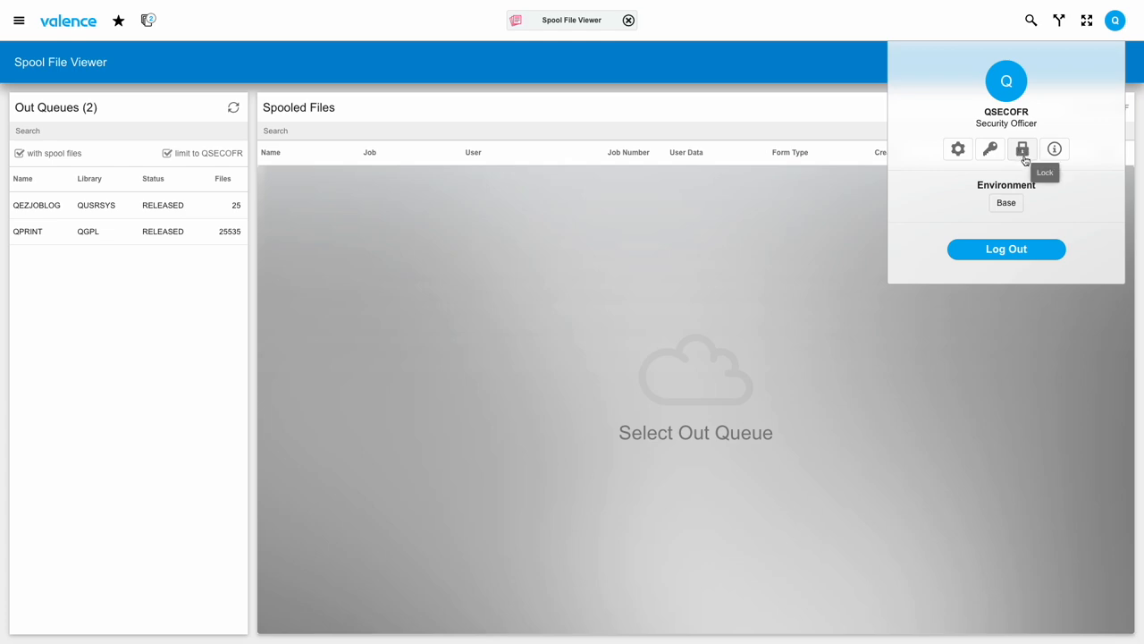
# - Lock the session from the user menu and unlock it with the password
pyautogui.click(1021, 149)
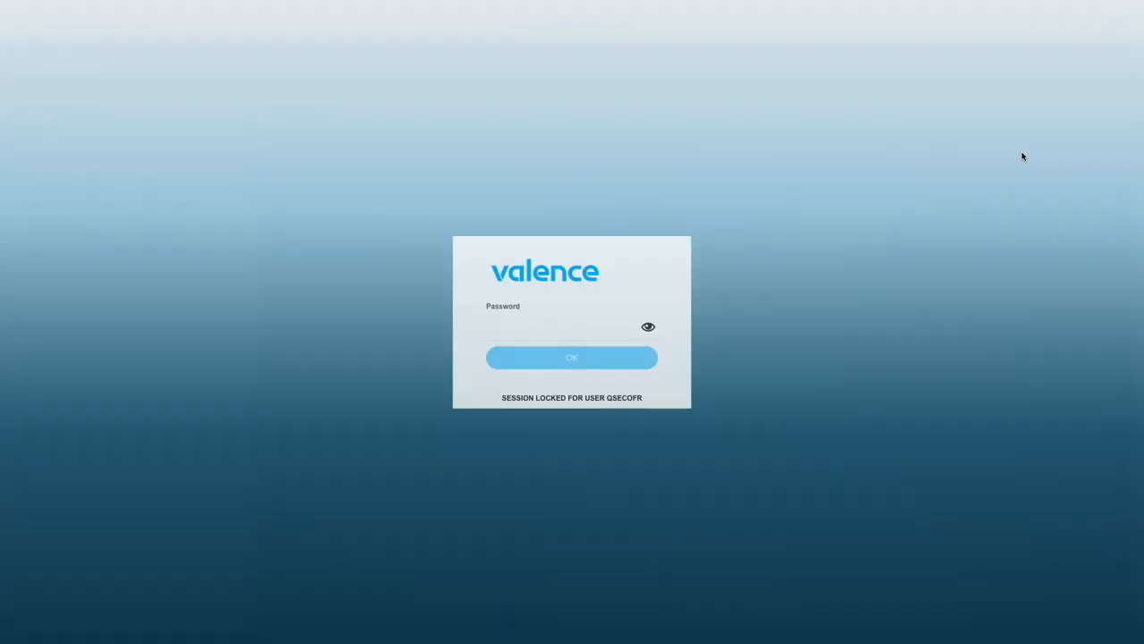
pyautogui.click(571, 357)
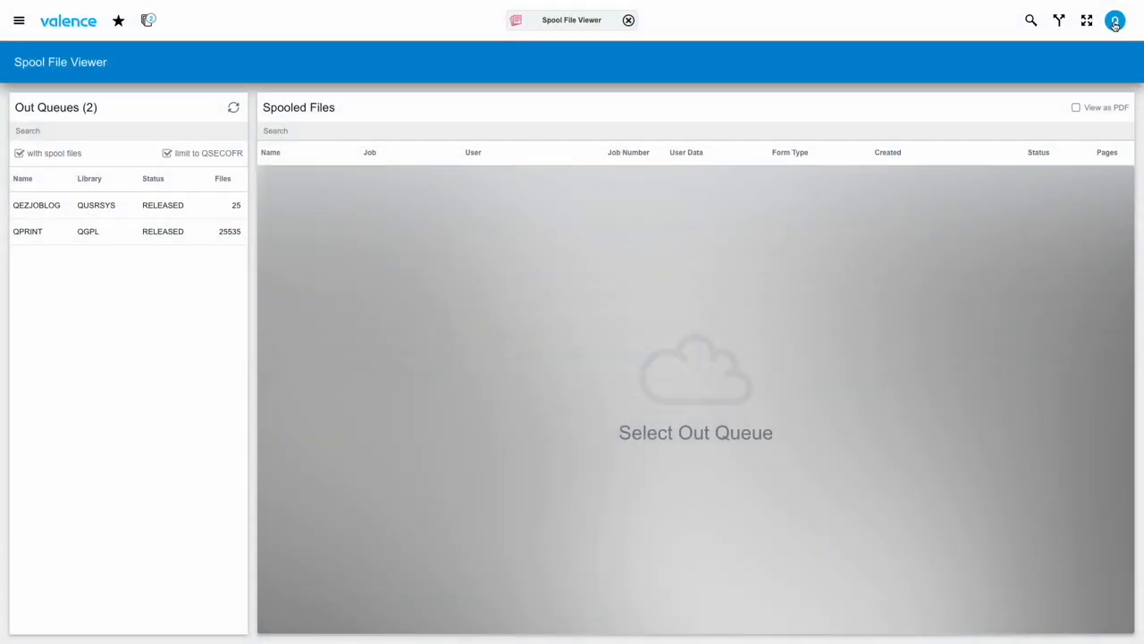
# - Open the Settings dialog via the avatar menu's gear icon
pyautogui.click(1114, 20)
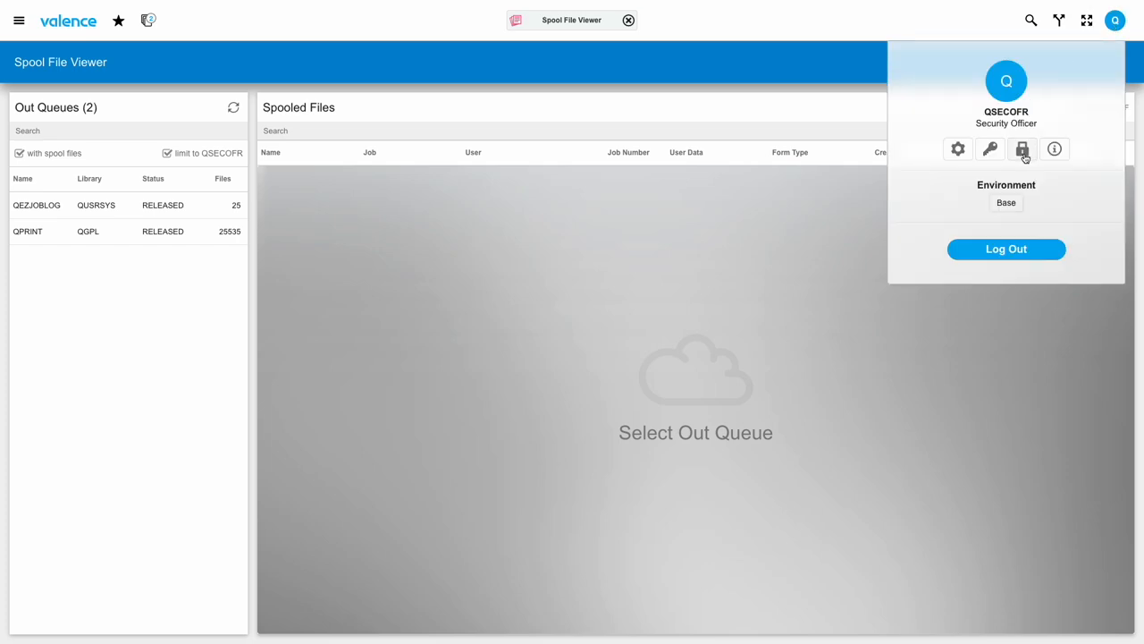
pyautogui.moveTo(1022, 148)
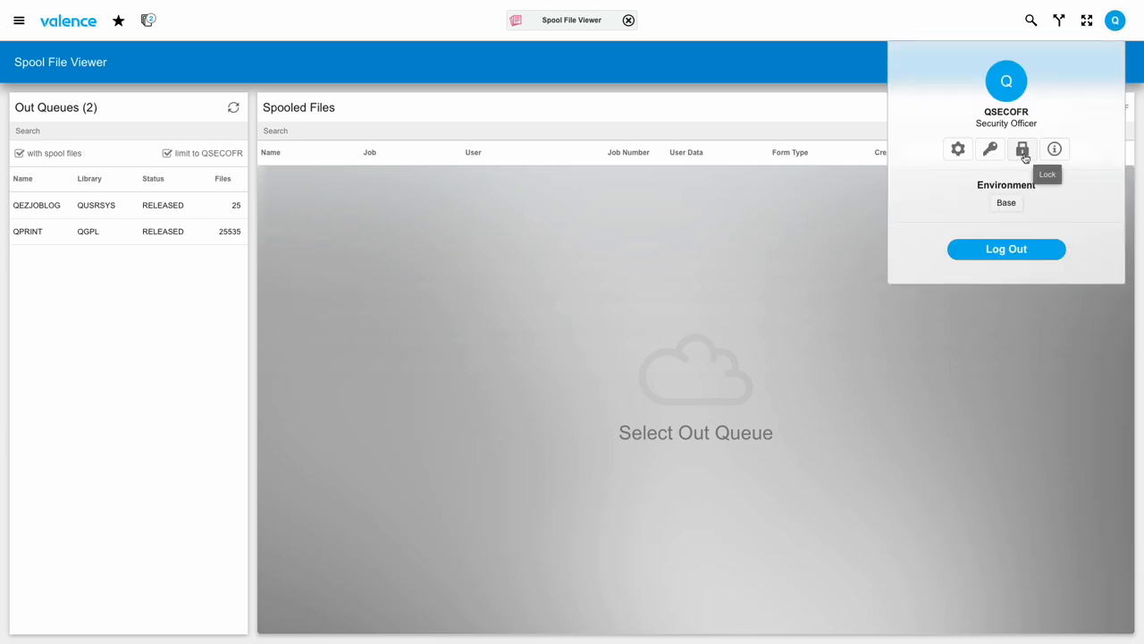
pyautogui.moveTo(991, 149)
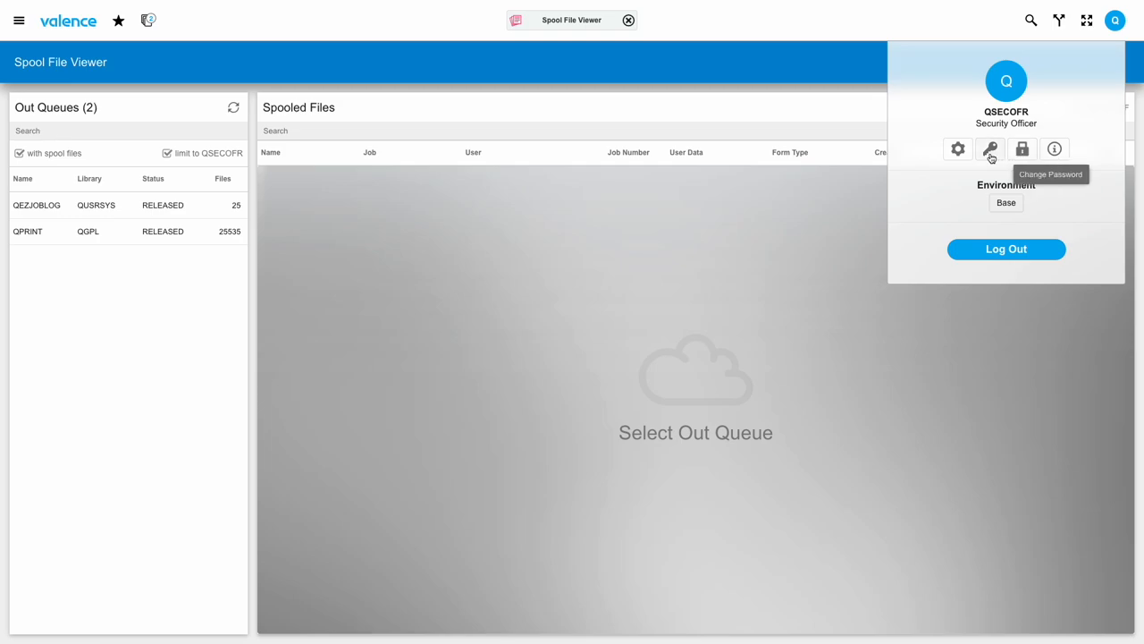
pyautogui.moveTo(957, 149)
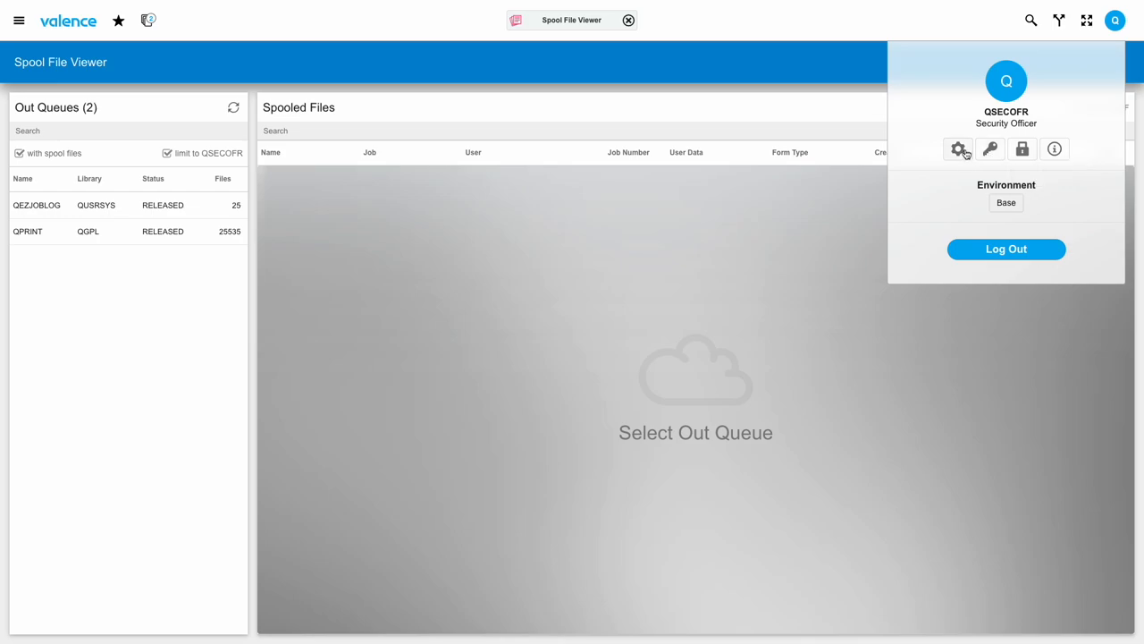
pyautogui.moveTo(957, 148)
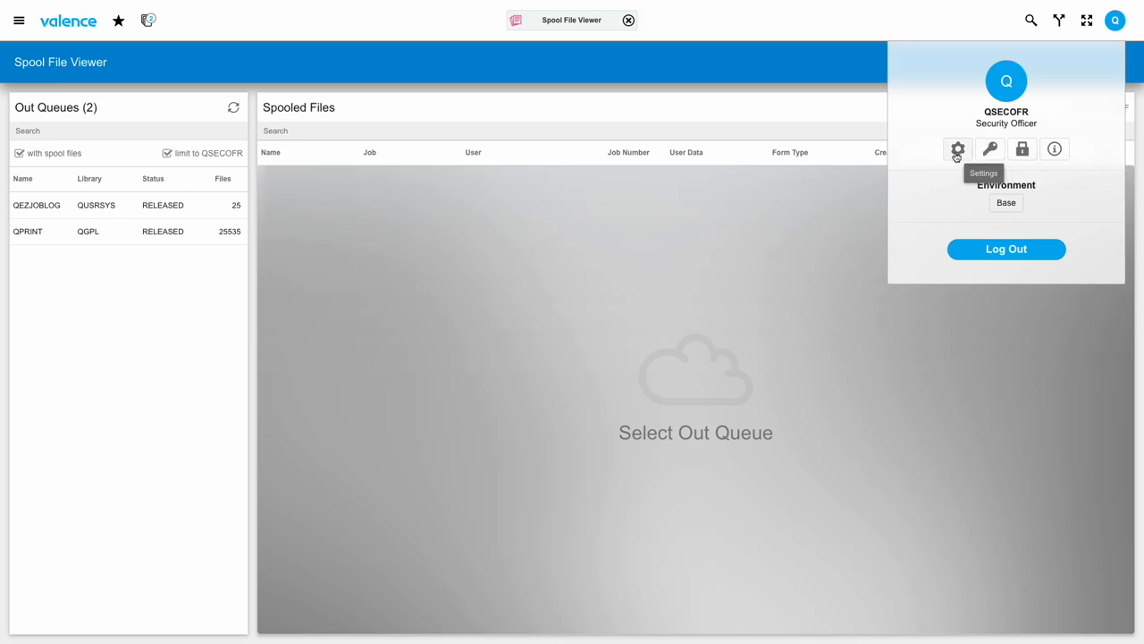
pyautogui.click(957, 149)
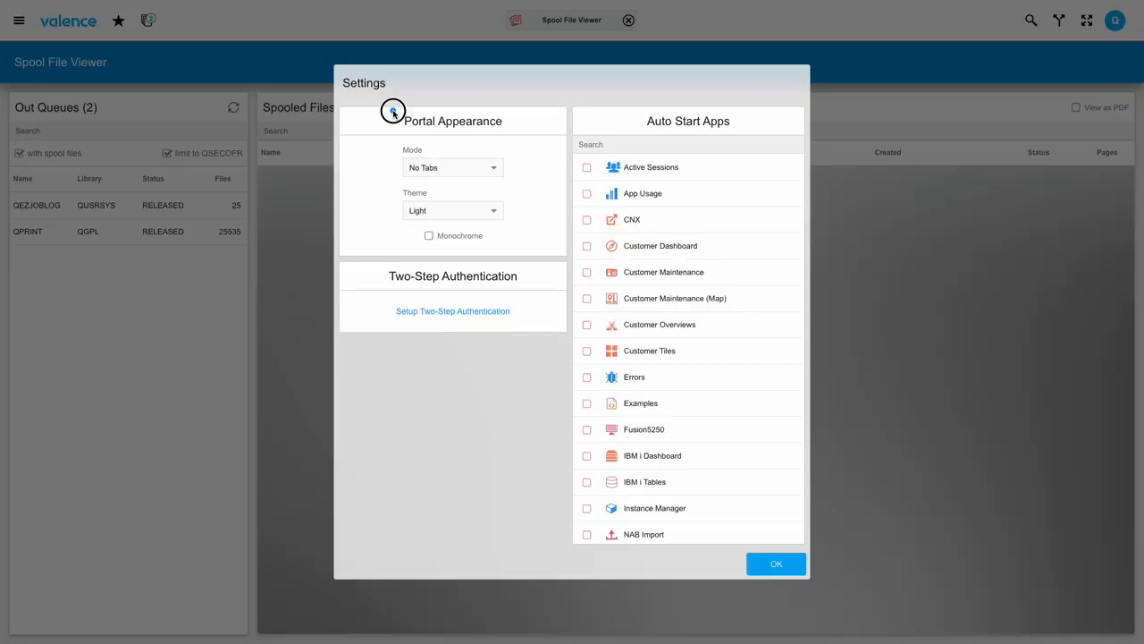
# - Set the portal Mode to Tabs and confirm with OK
pyautogui.click(453, 121)
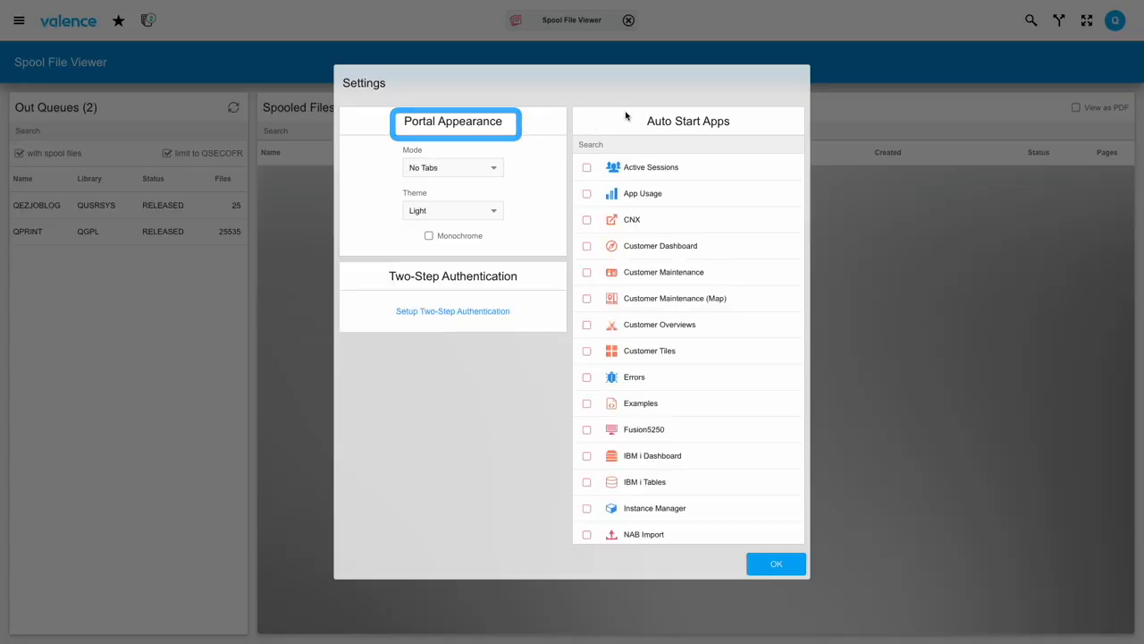
pyautogui.click(688, 121)
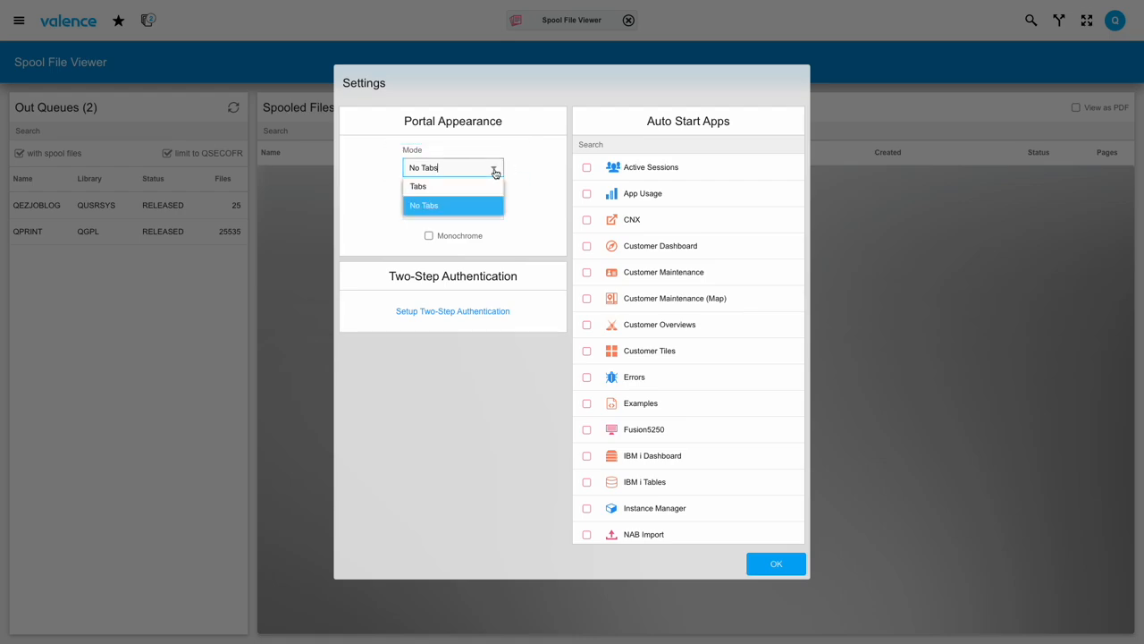
pyautogui.moveTo(434, 186)
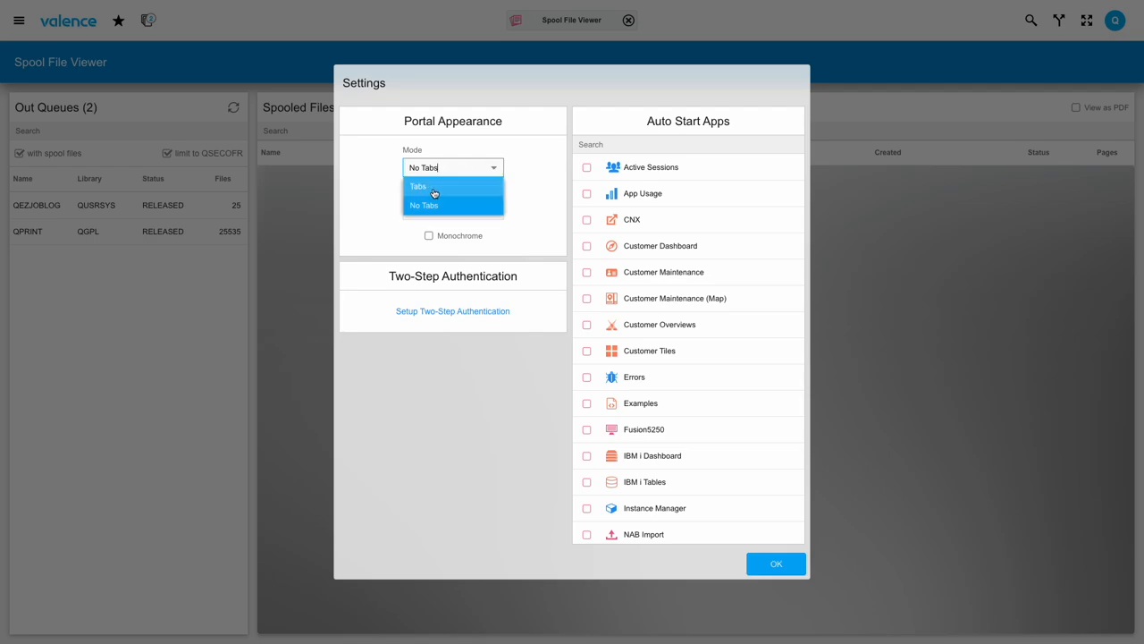
pyautogui.click(775, 563)
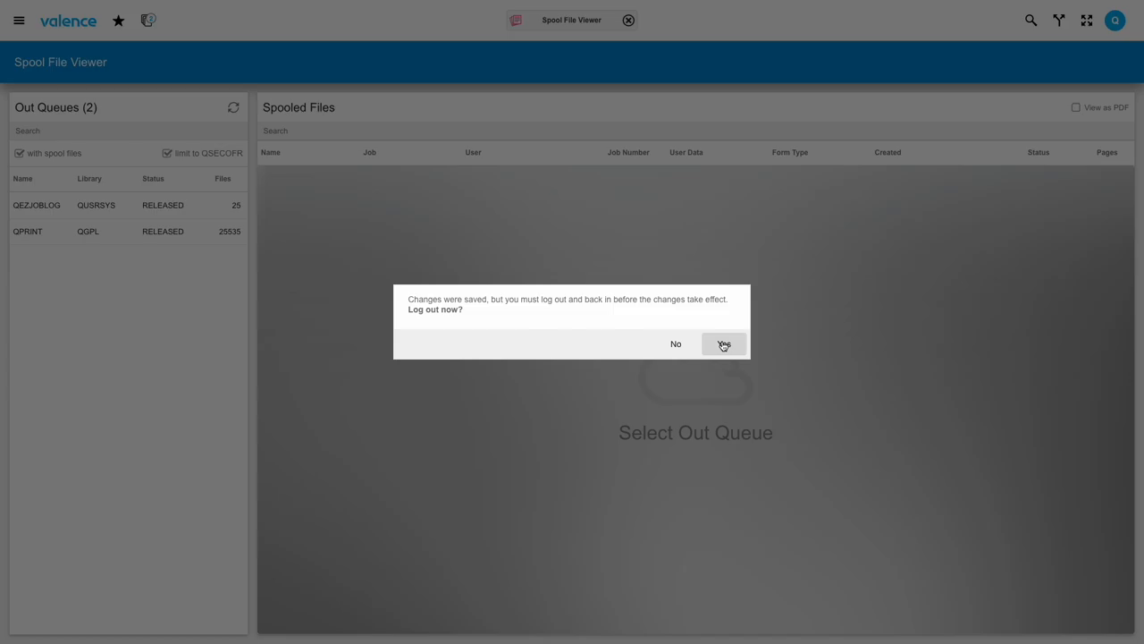
# - Confirm logging out, then sign back in with the password
pyautogui.click(723, 343)
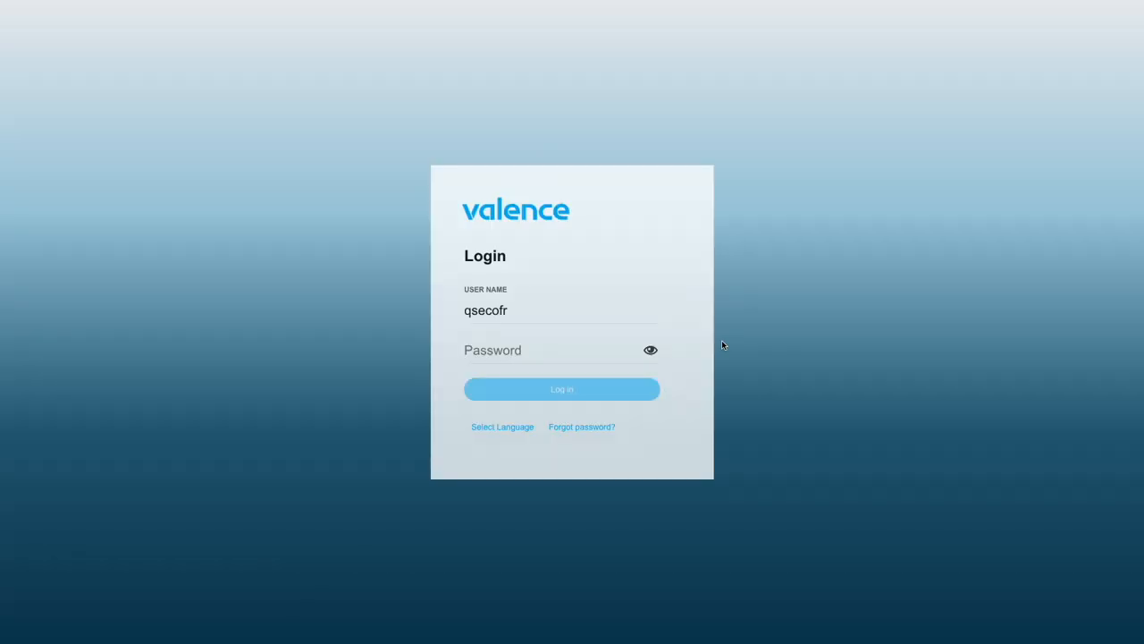
pyautogui.write('password')
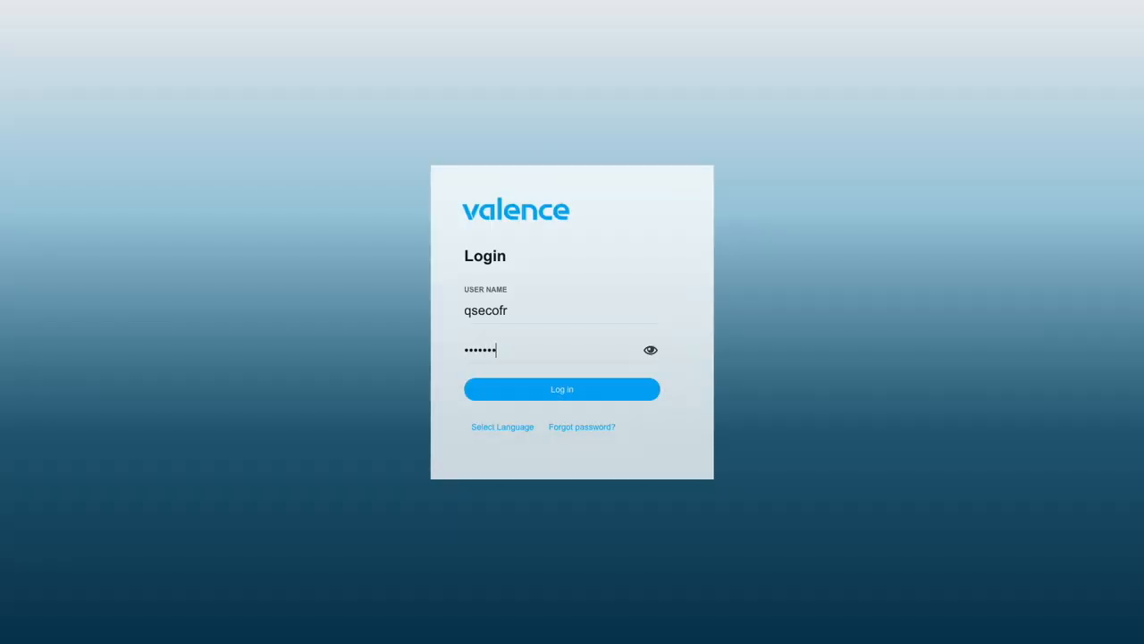
pyautogui.click(561, 389)
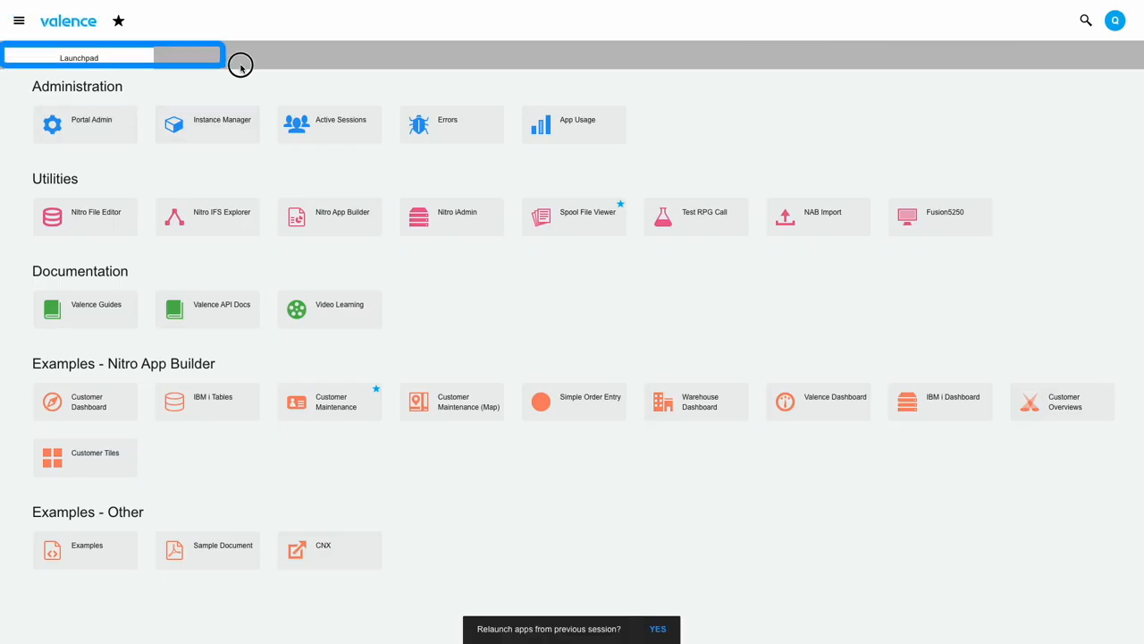
# - Launch Spool File Viewer, return to Launchpad, then launch Customer Maintenance in its own tab
pyautogui.moveTo(240, 65); pyautogui.dragTo(642, 76)
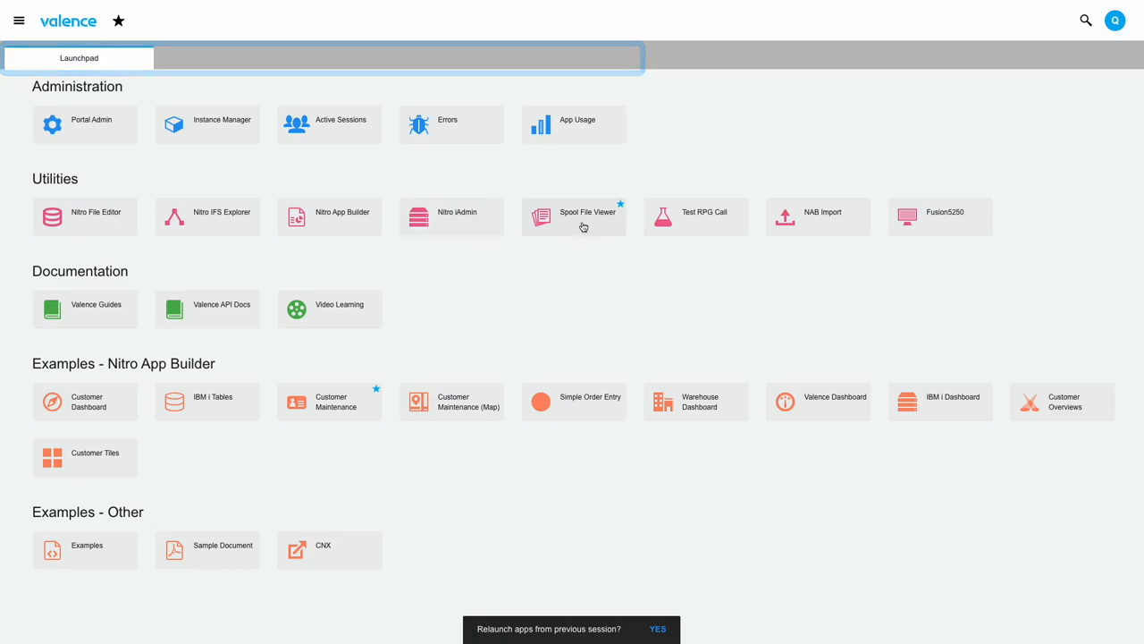
pyautogui.click(574, 215)
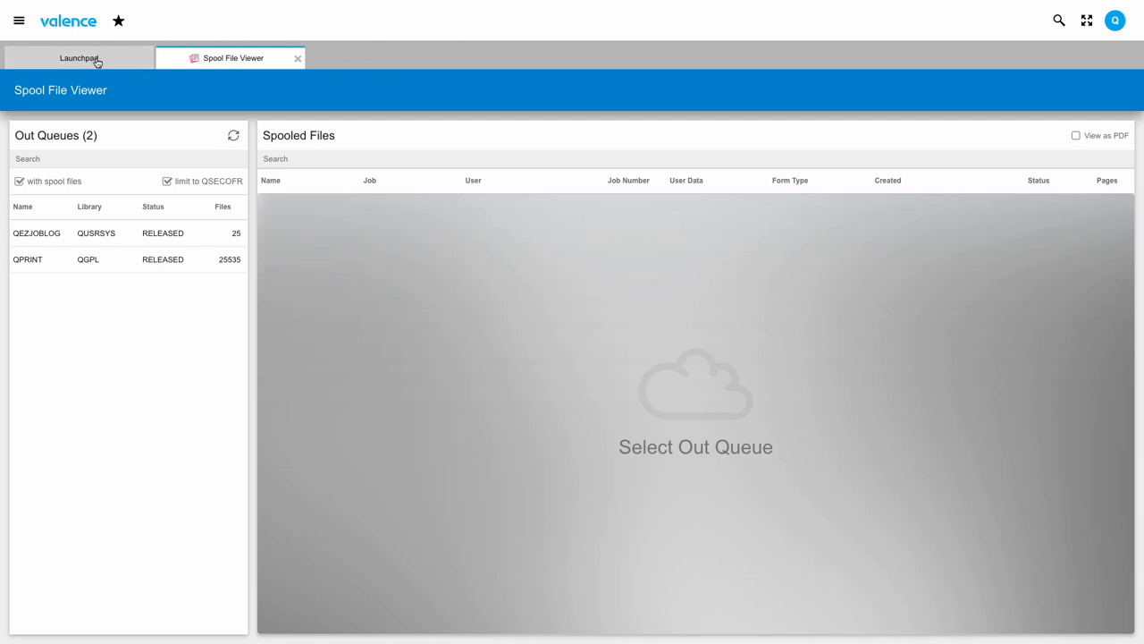
pyautogui.click(79, 57)
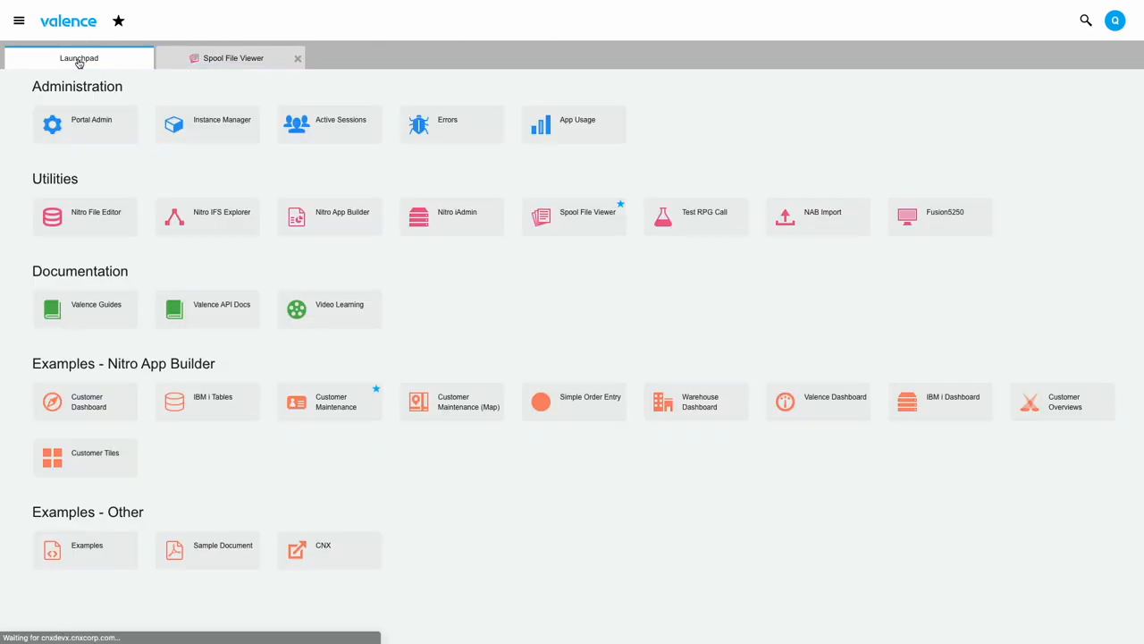
pyautogui.click(329, 401)
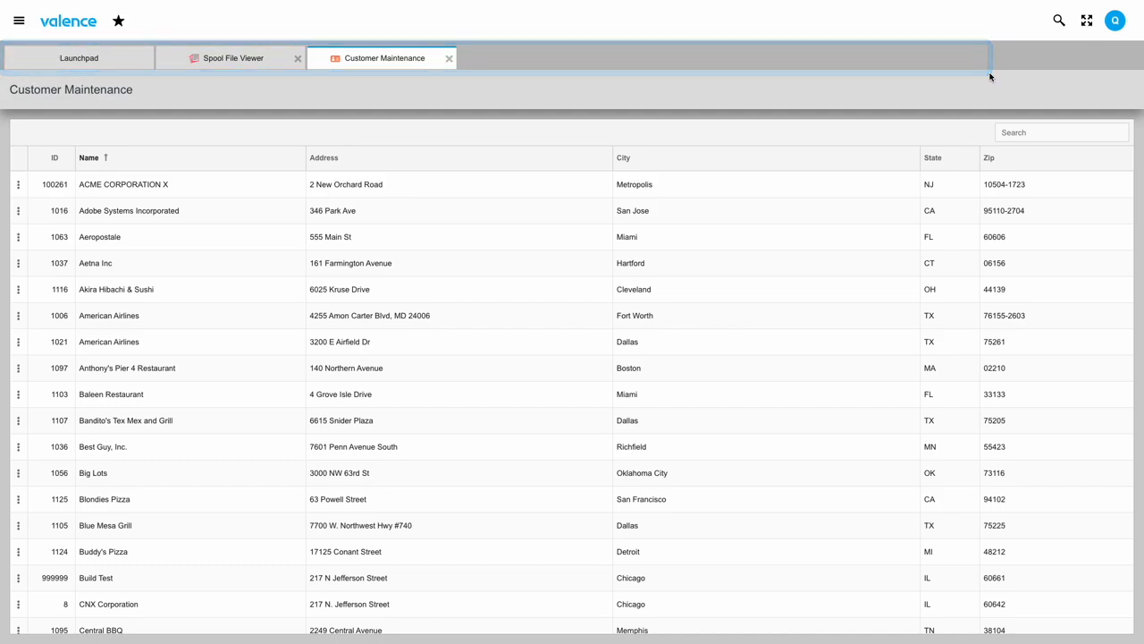
# - Open portal Settings from the user menu and switch Theme to Dark, then back to Light
pyautogui.click(1114, 20)
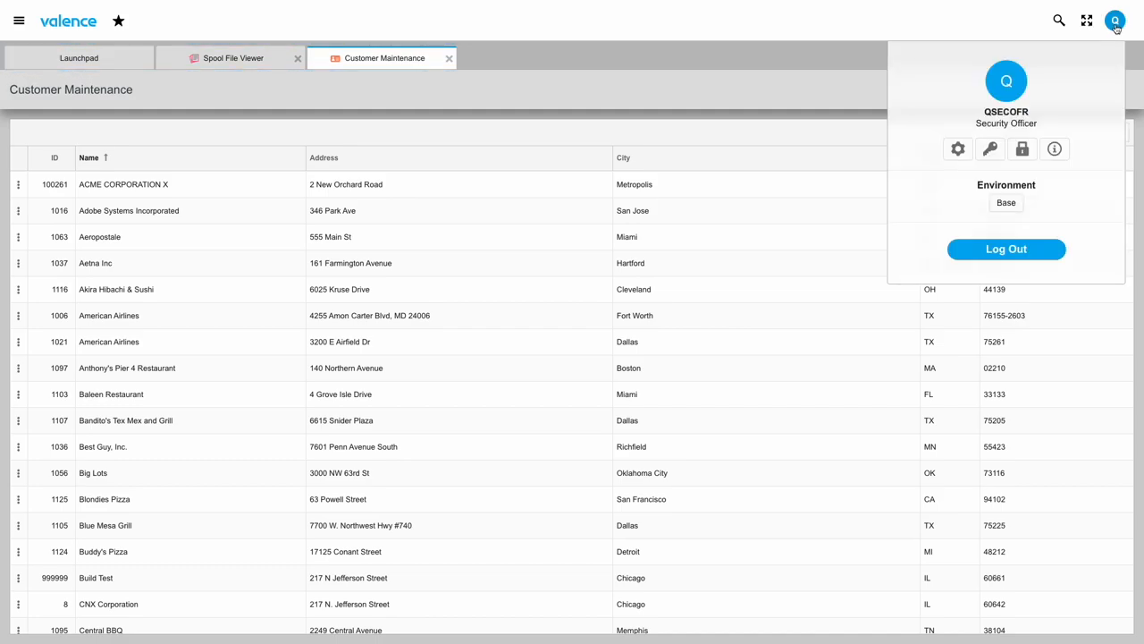
pyautogui.click(958, 148)
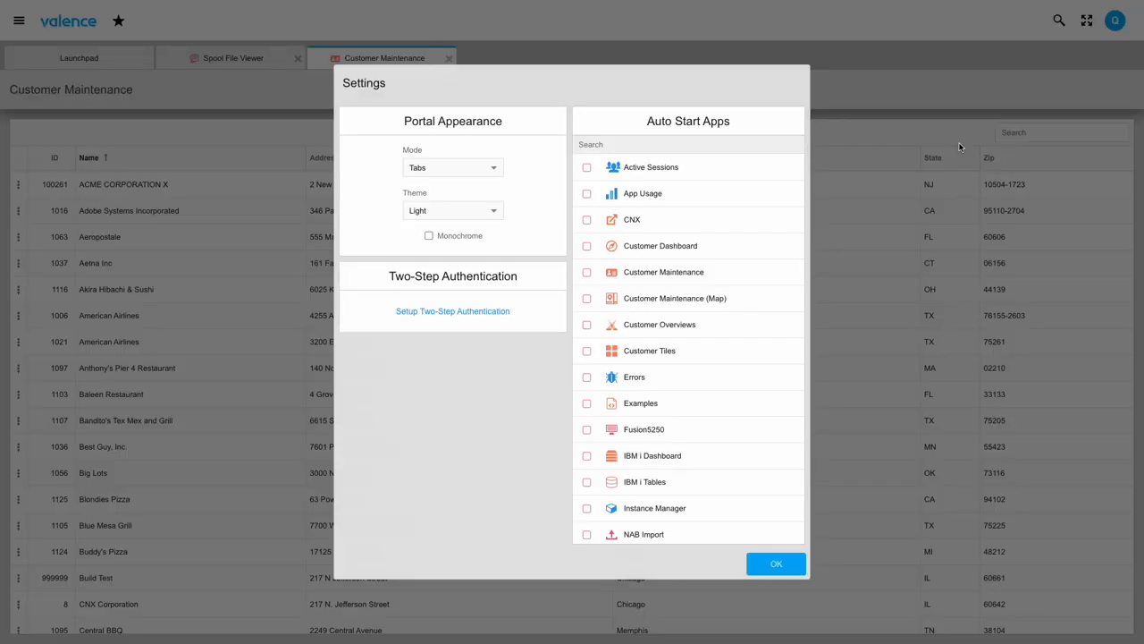
pyautogui.click(453, 210)
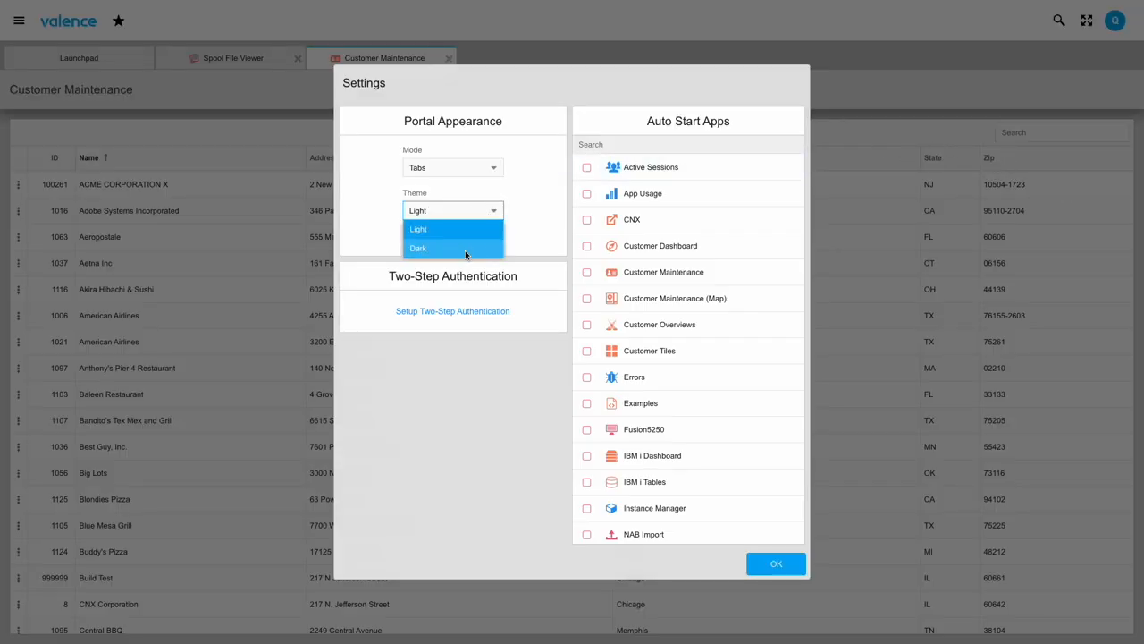
pyautogui.click(418, 247)
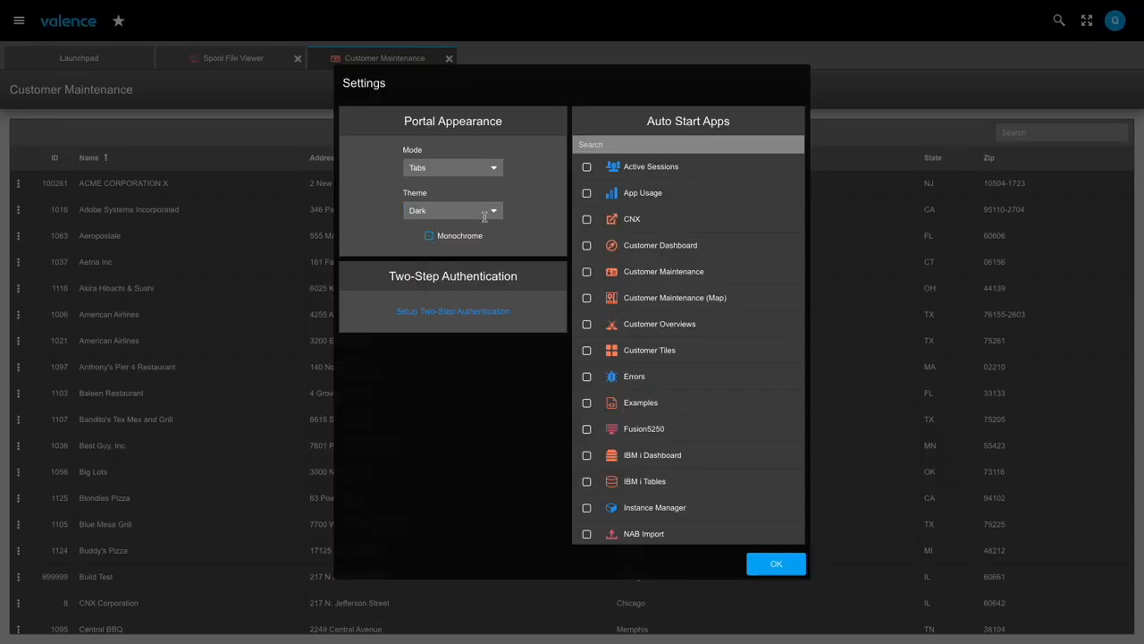
pyautogui.click(454, 211)
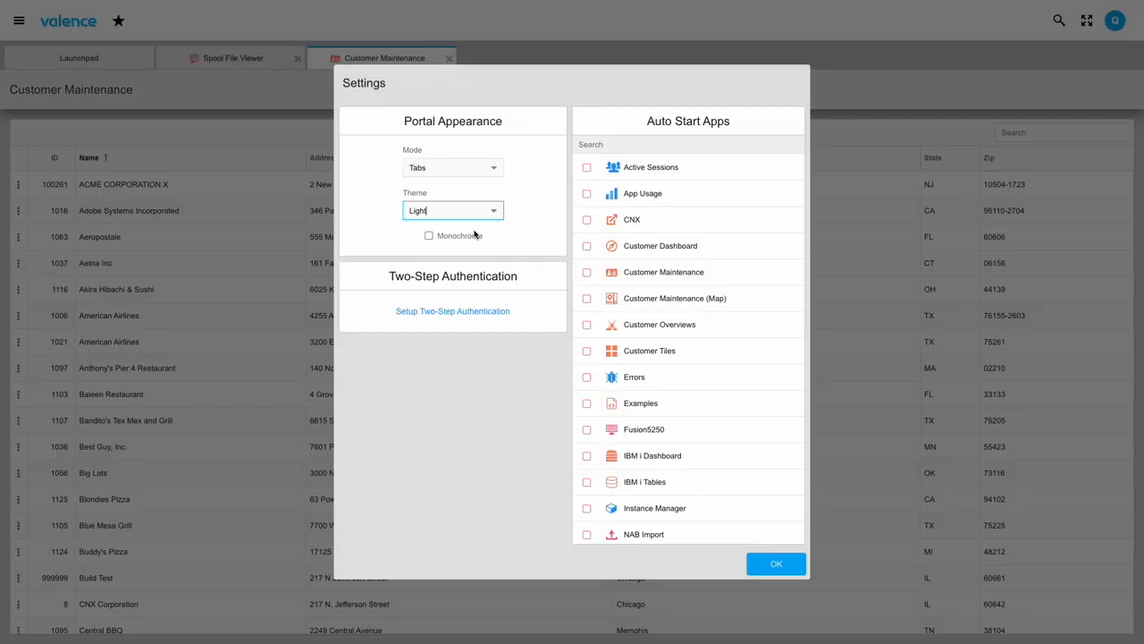
pyautogui.moveTo(623, 115)
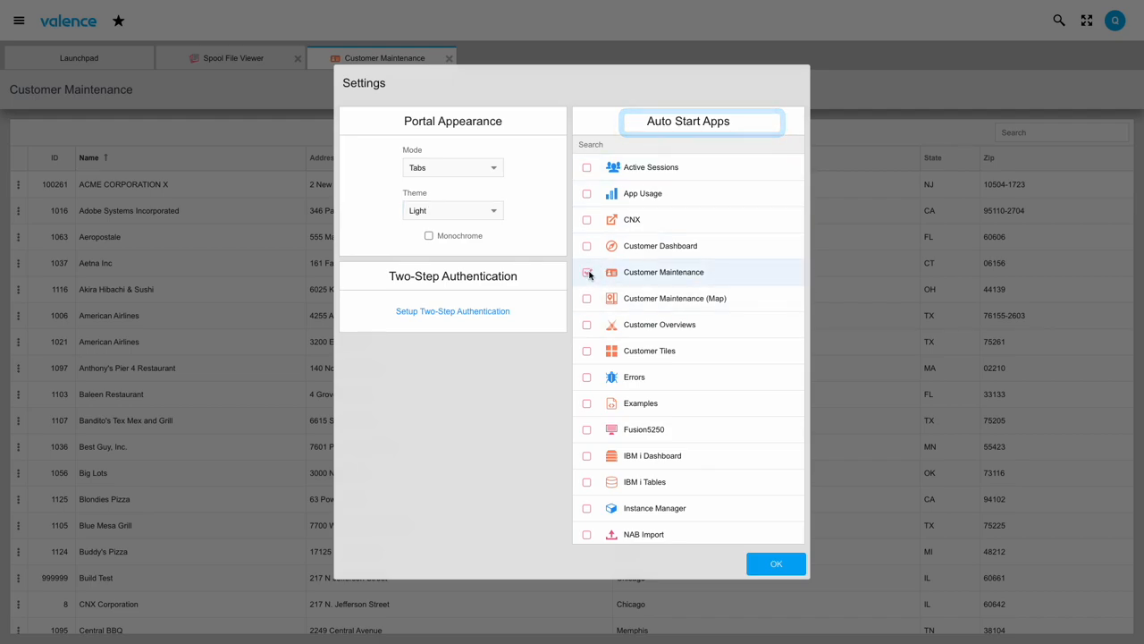
# - Save the Auto Start Apps settings with Spool File Viewer checked
pyautogui.scroll(-3)
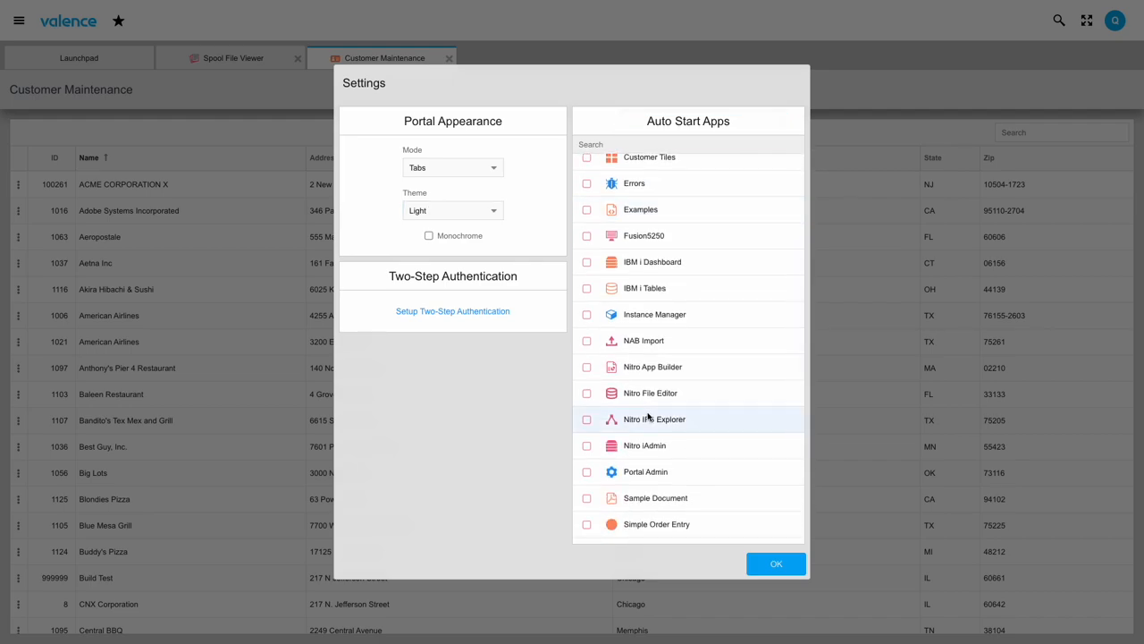
pyautogui.scroll(-3)
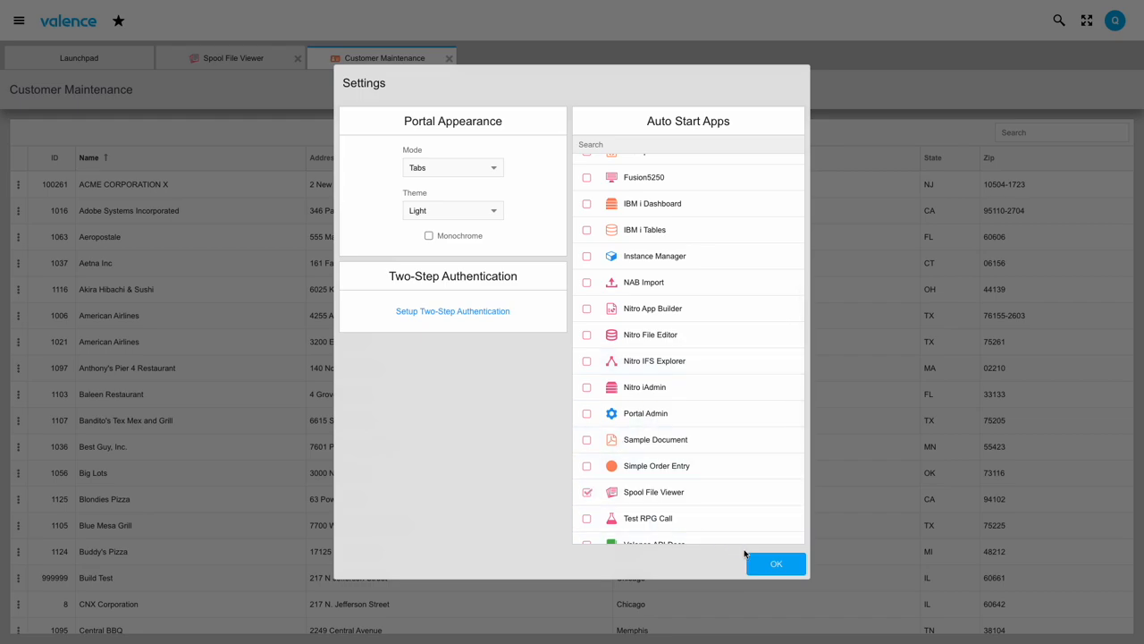
pyautogui.click(1115, 20)
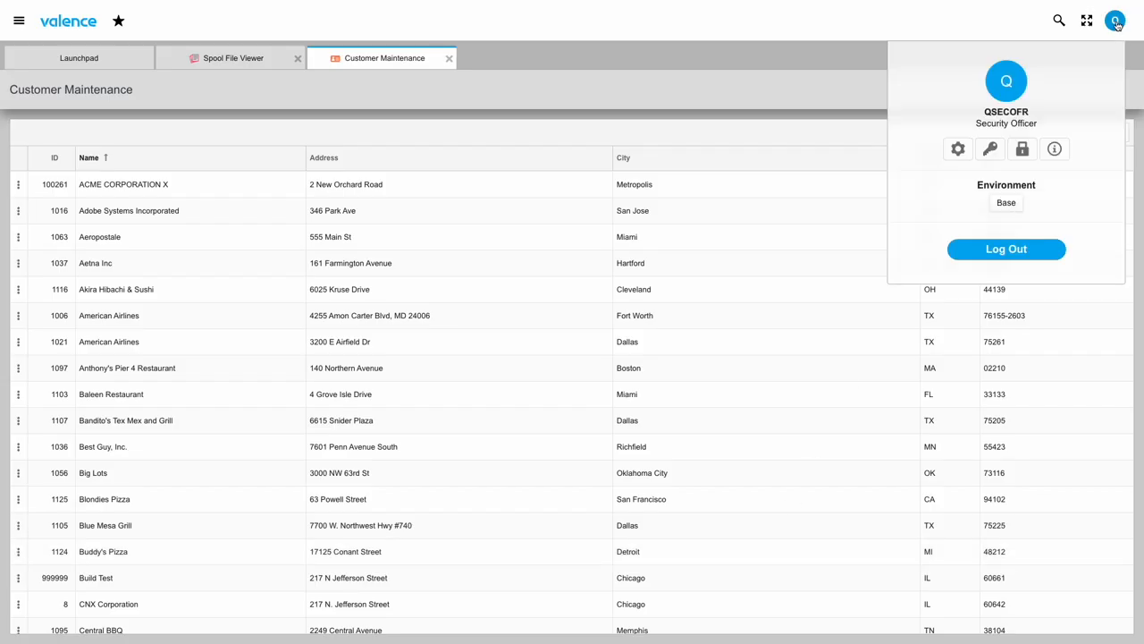
# - Log out of the portal and log back in with the password
pyautogui.click(1005, 249)
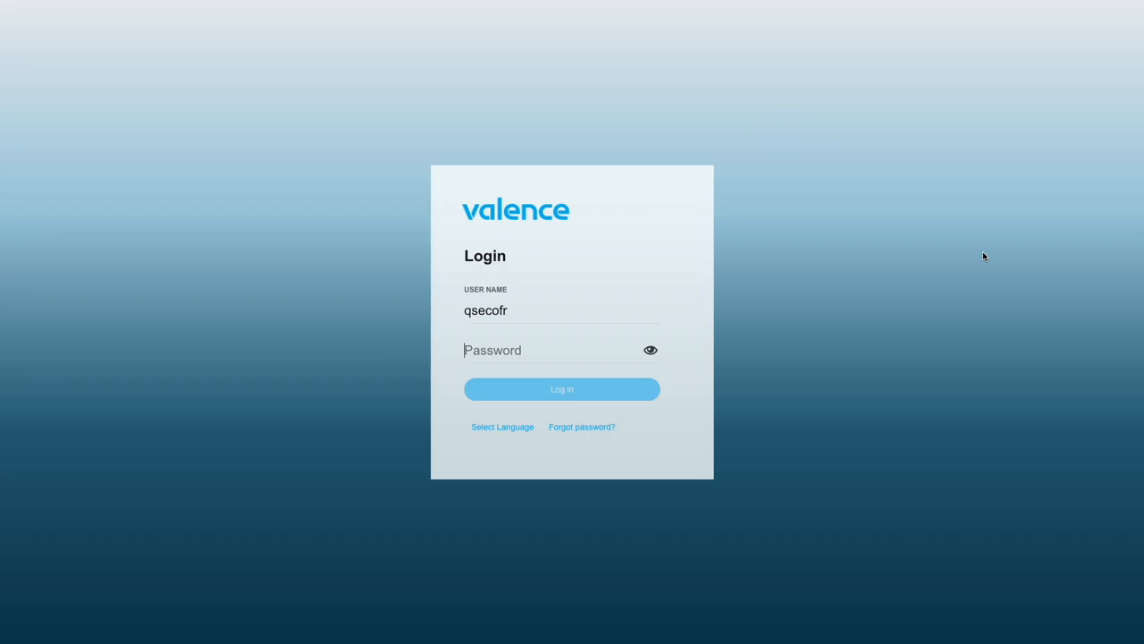
pyautogui.write('password')
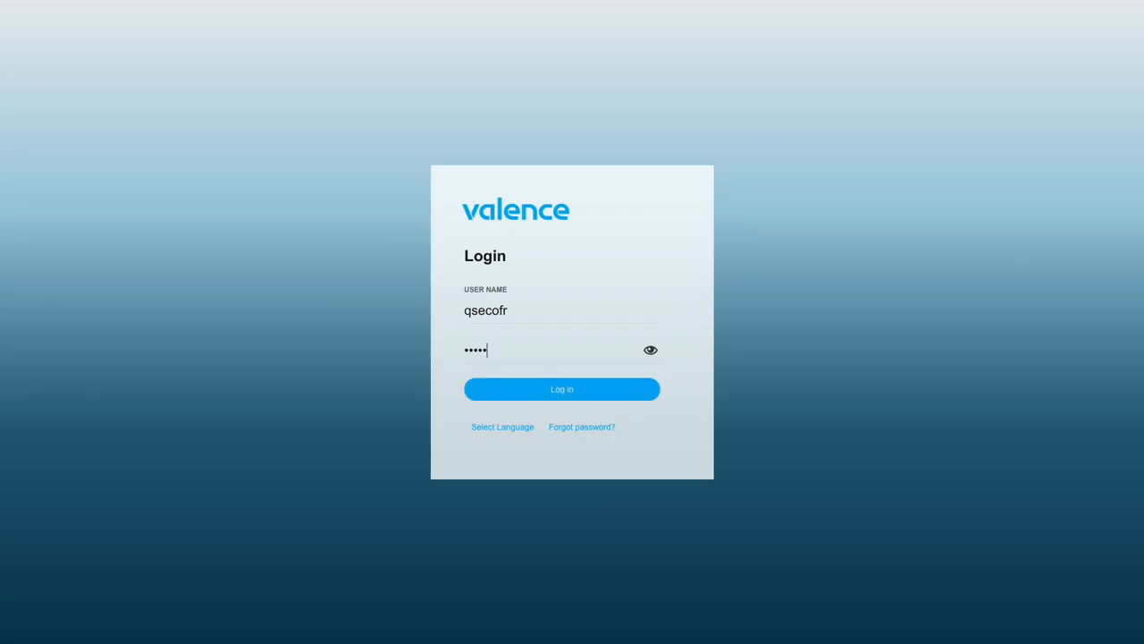
pyautogui.click(562, 389)
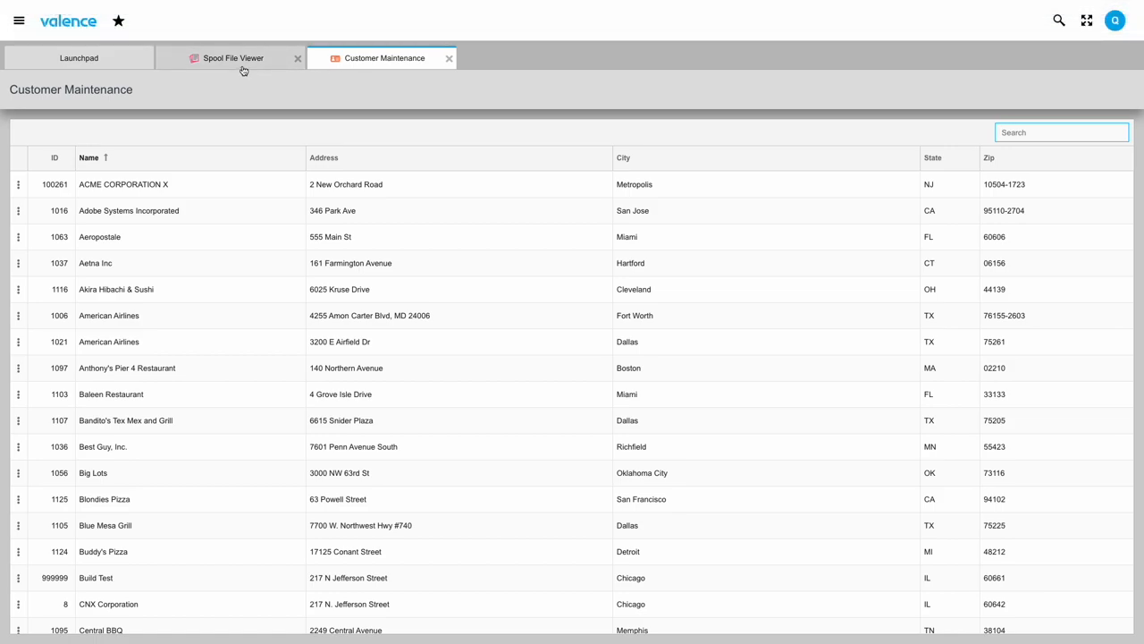
pyautogui.moveTo(1014, 40)
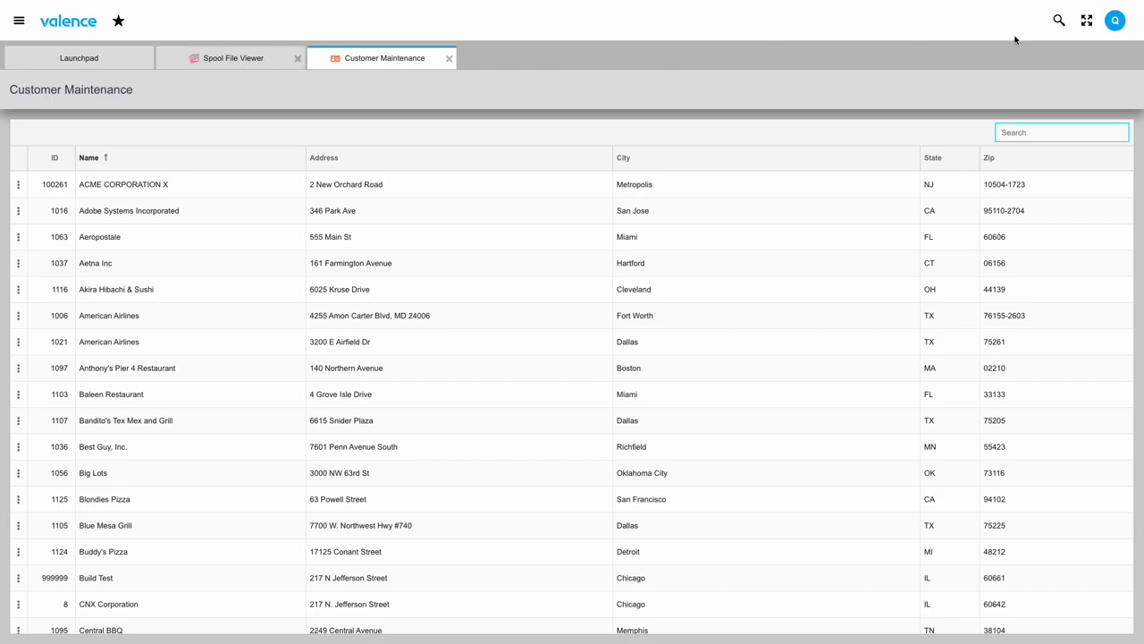
# - Open the Change the current environment dialog via the Base environment button in the user menu
pyautogui.click(1115, 20)
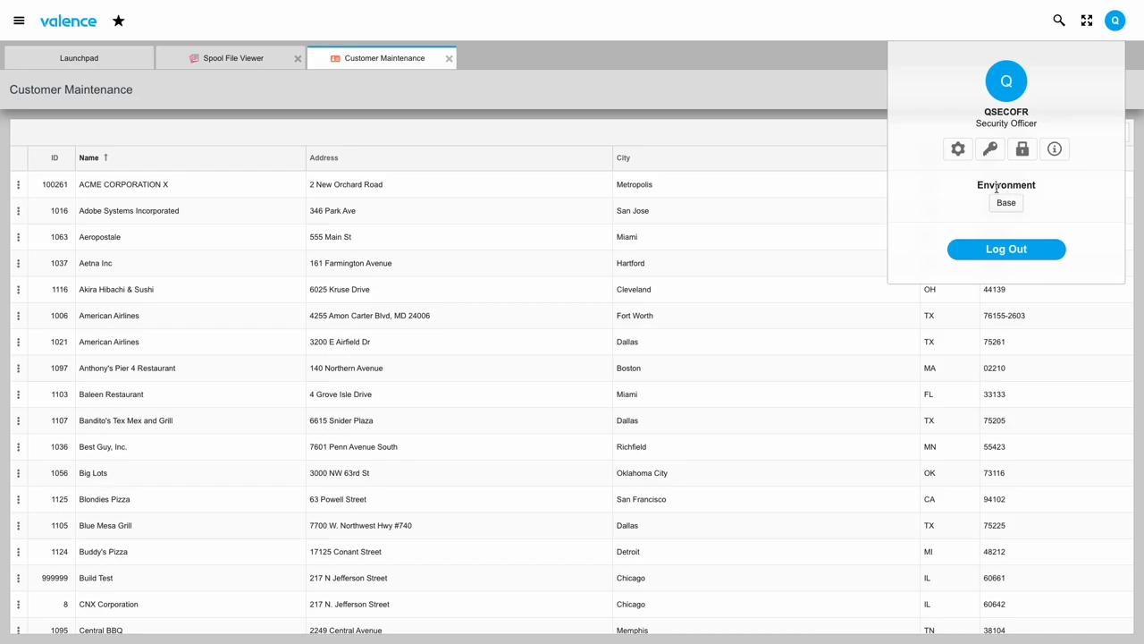
pyautogui.moveTo(1034, 211)
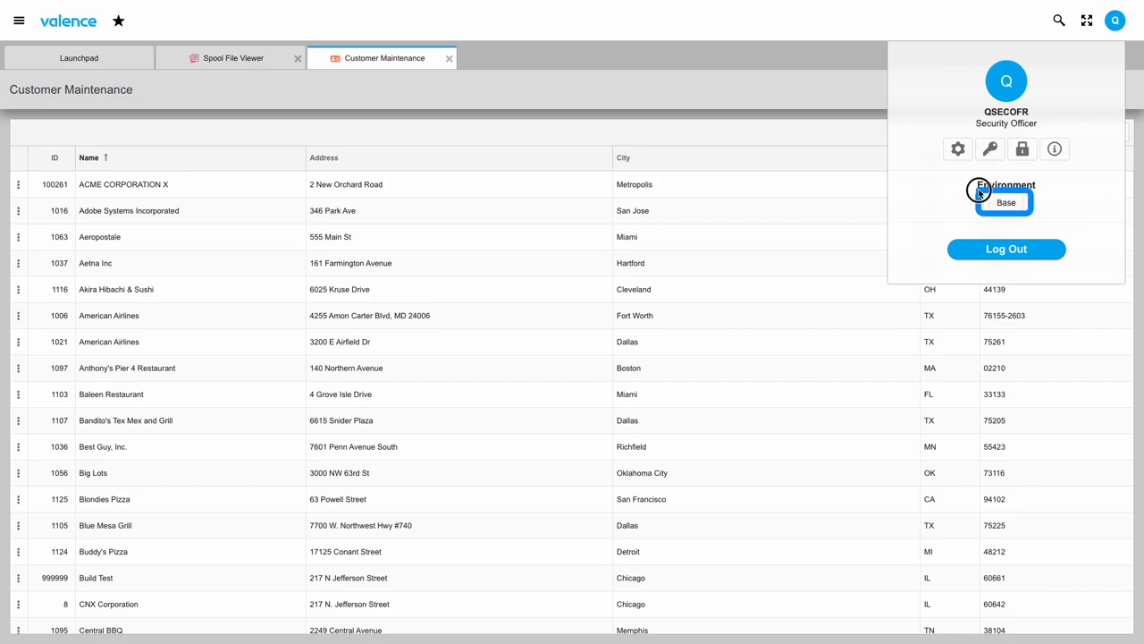
pyautogui.click(1006, 197)
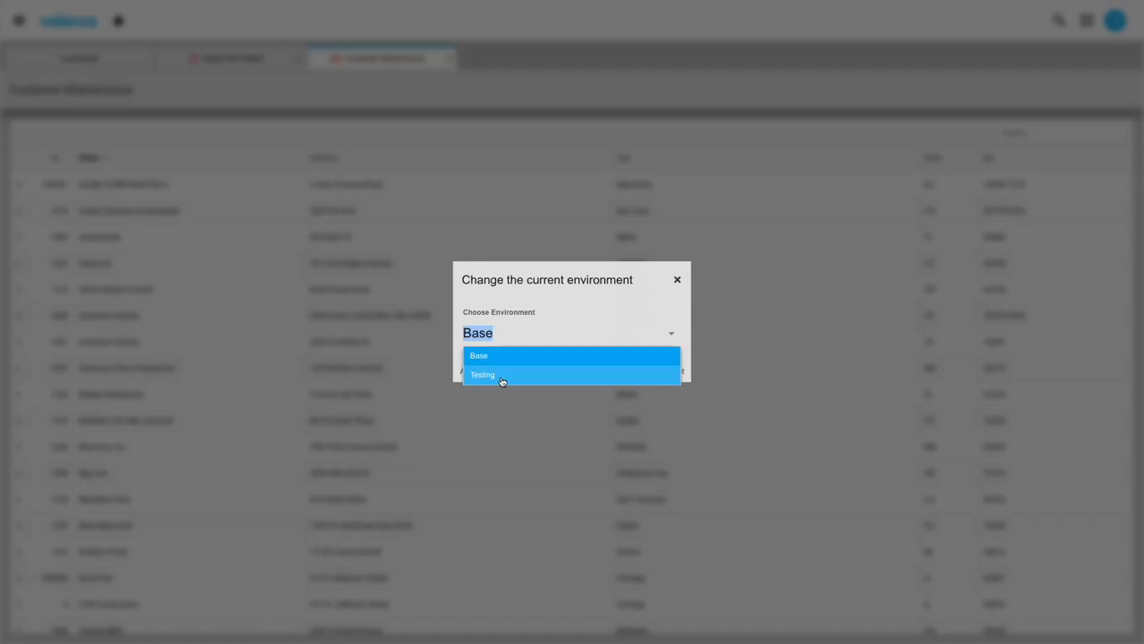
# - Select the Testing environment and confirm it in the user menu
pyautogui.click(482, 373)
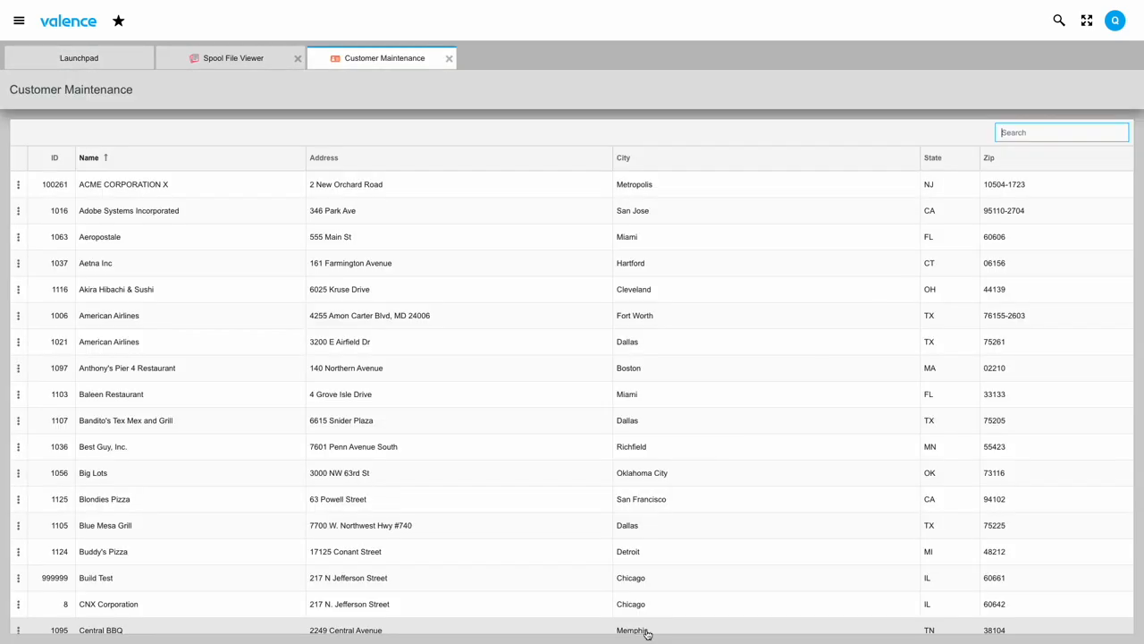
pyautogui.moveTo(686, 374)
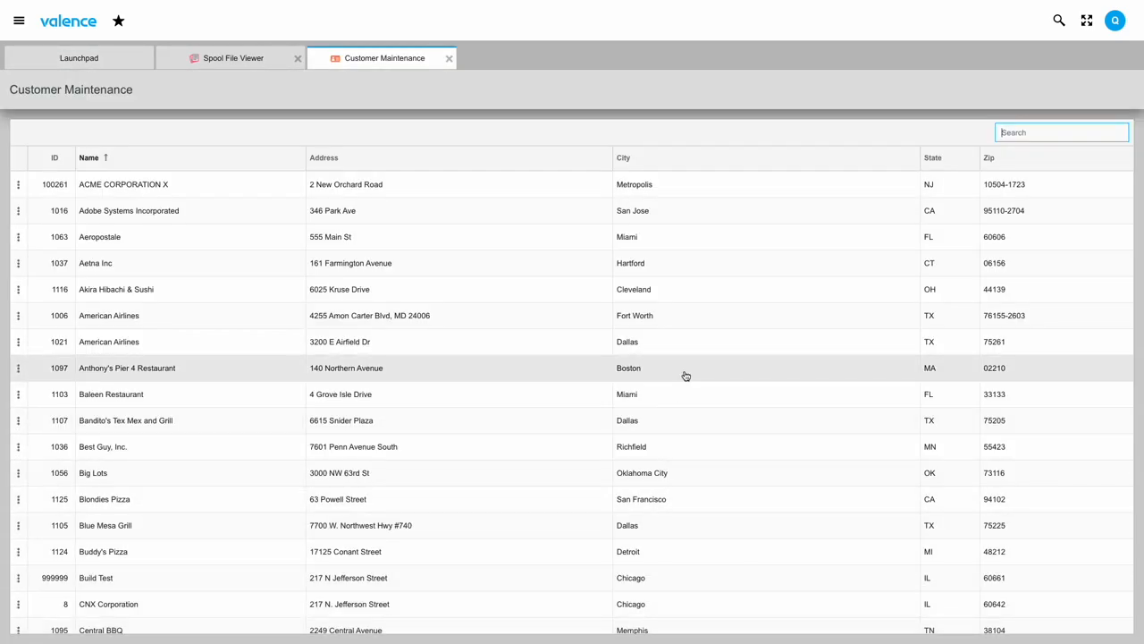
pyautogui.click(1115, 20)
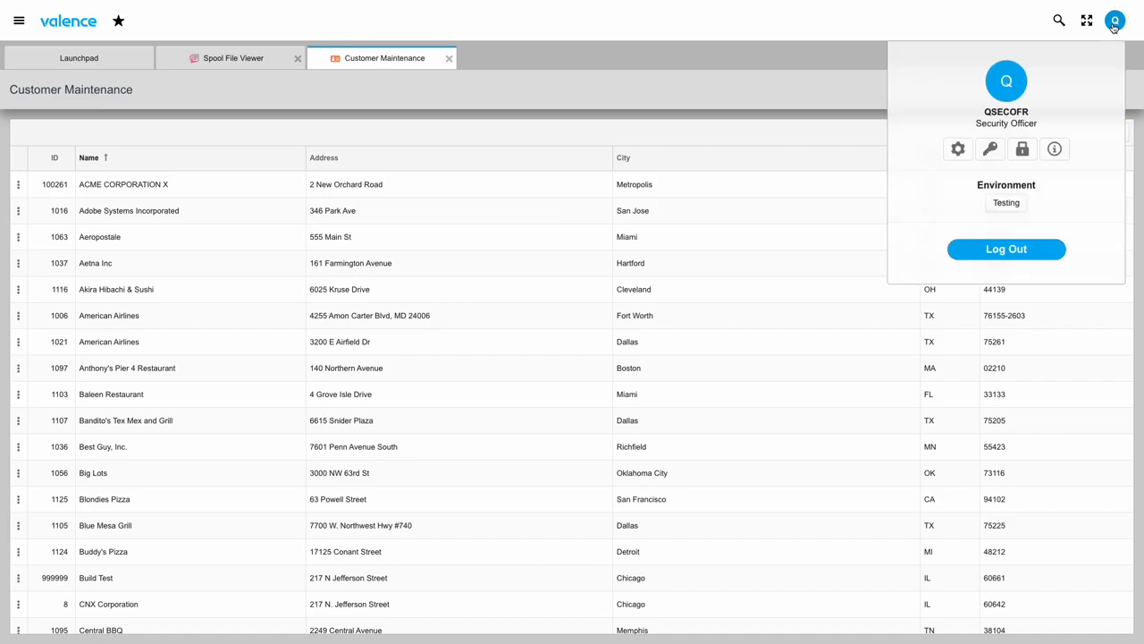